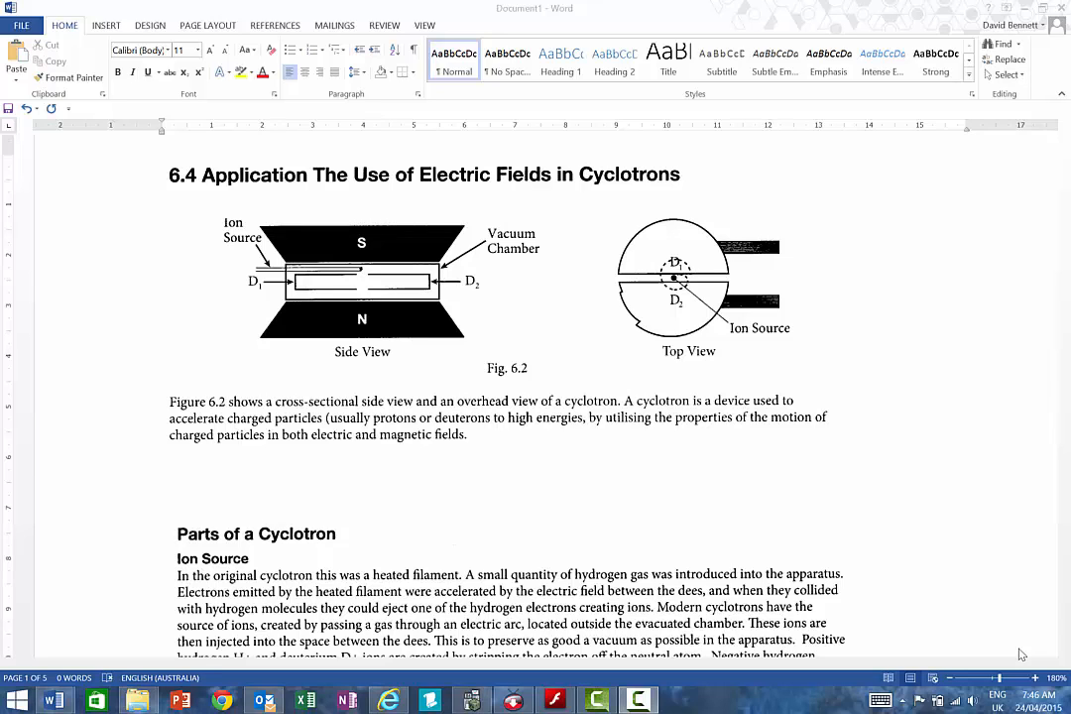
pyautogui.moveTo(1001, 612)
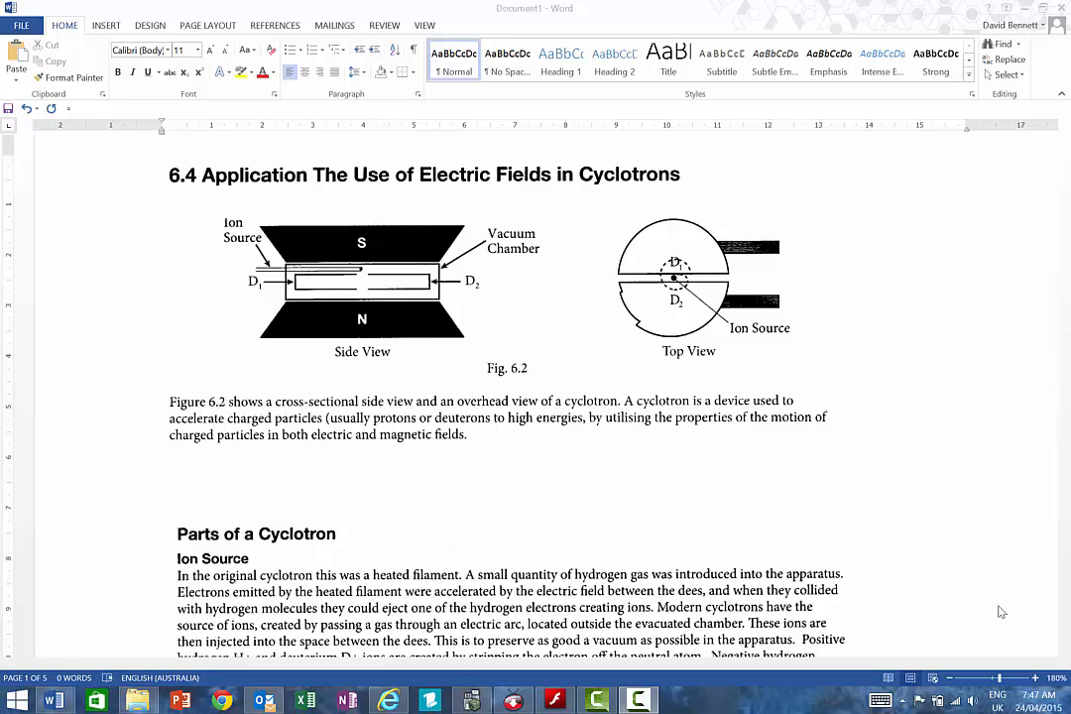
pyautogui.moveTo(685, 501)
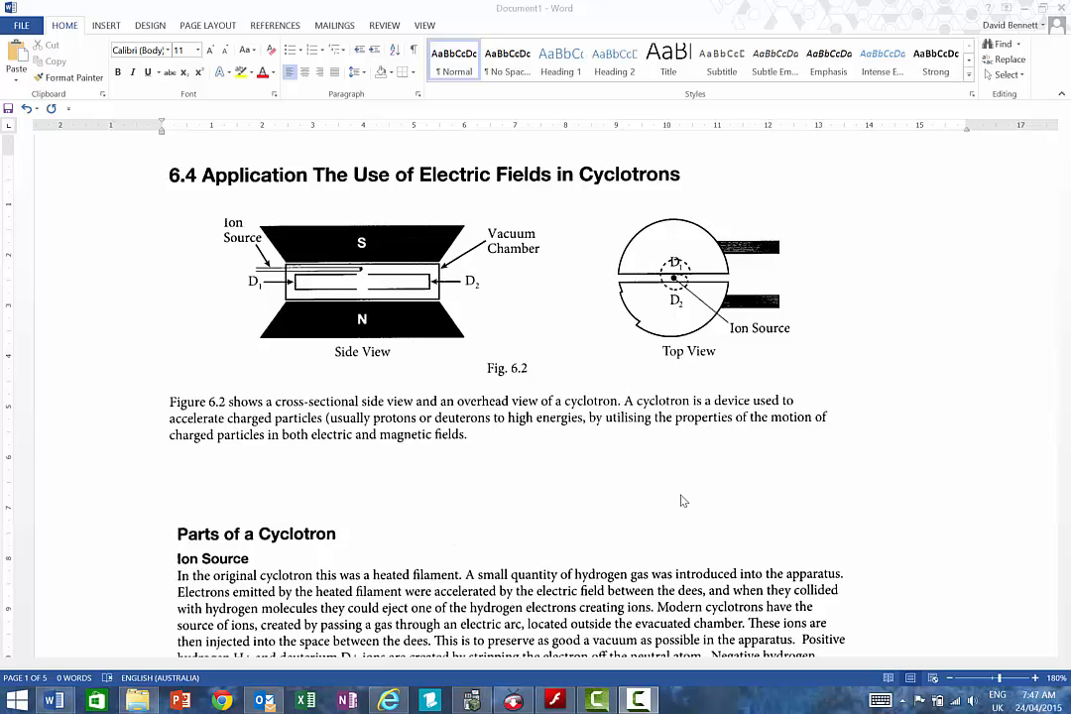
pyautogui.moveTo(904, 412)
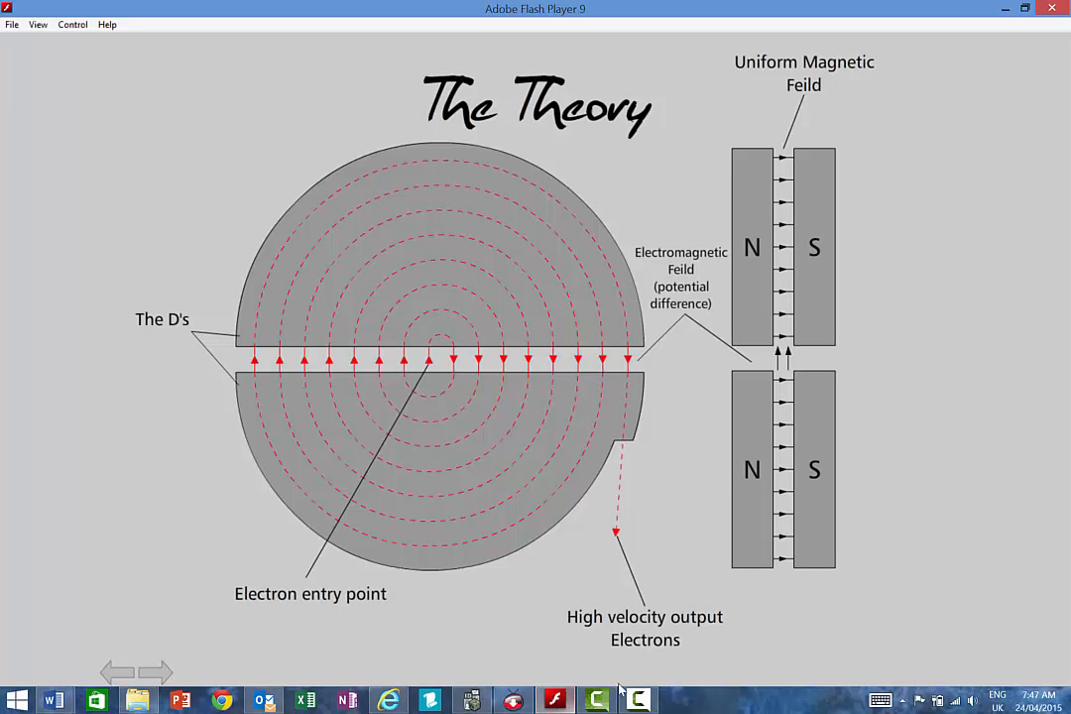
pyautogui.moveTo(731, 284)
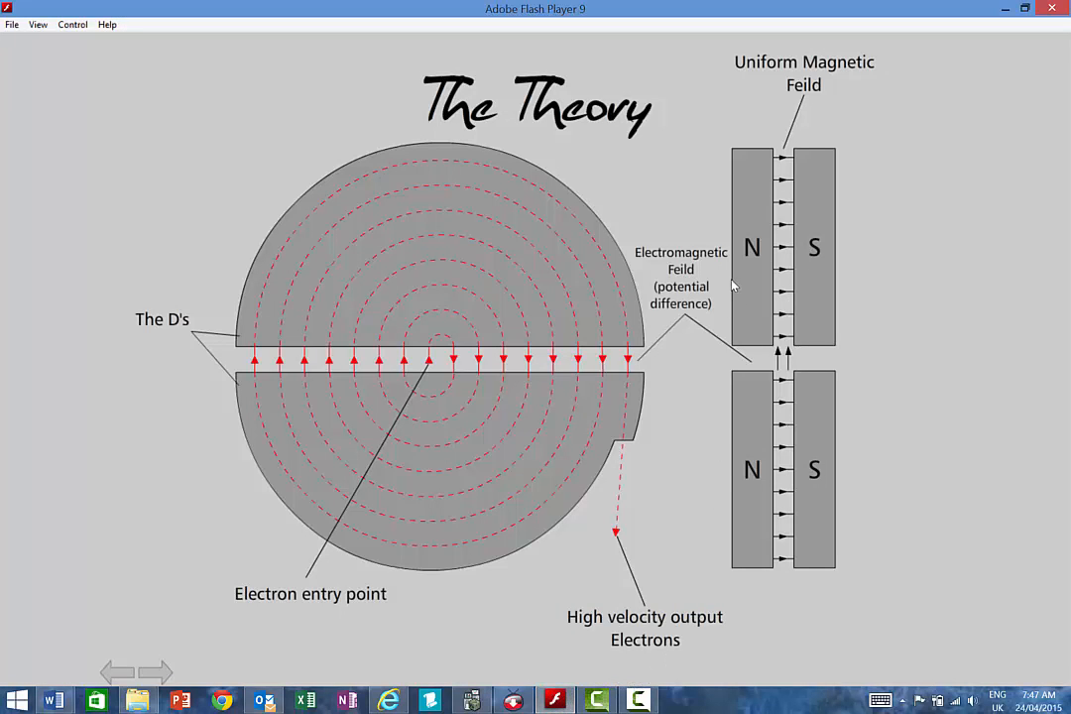
pyautogui.moveTo(732, 310)
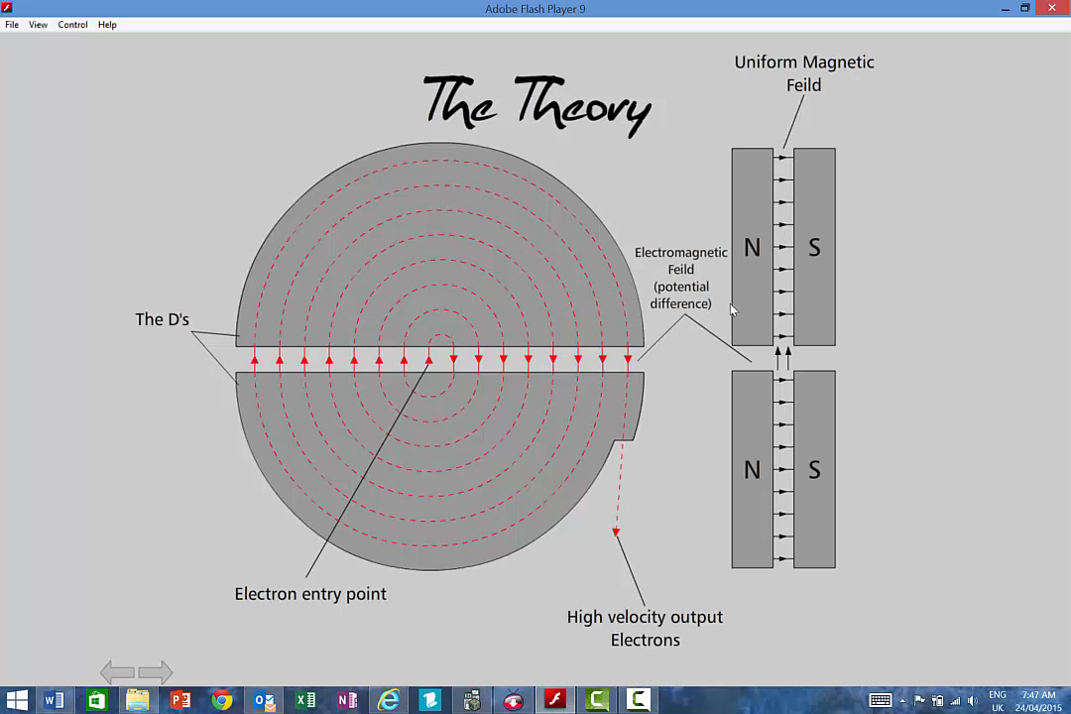
pyautogui.moveTo(771, 363)
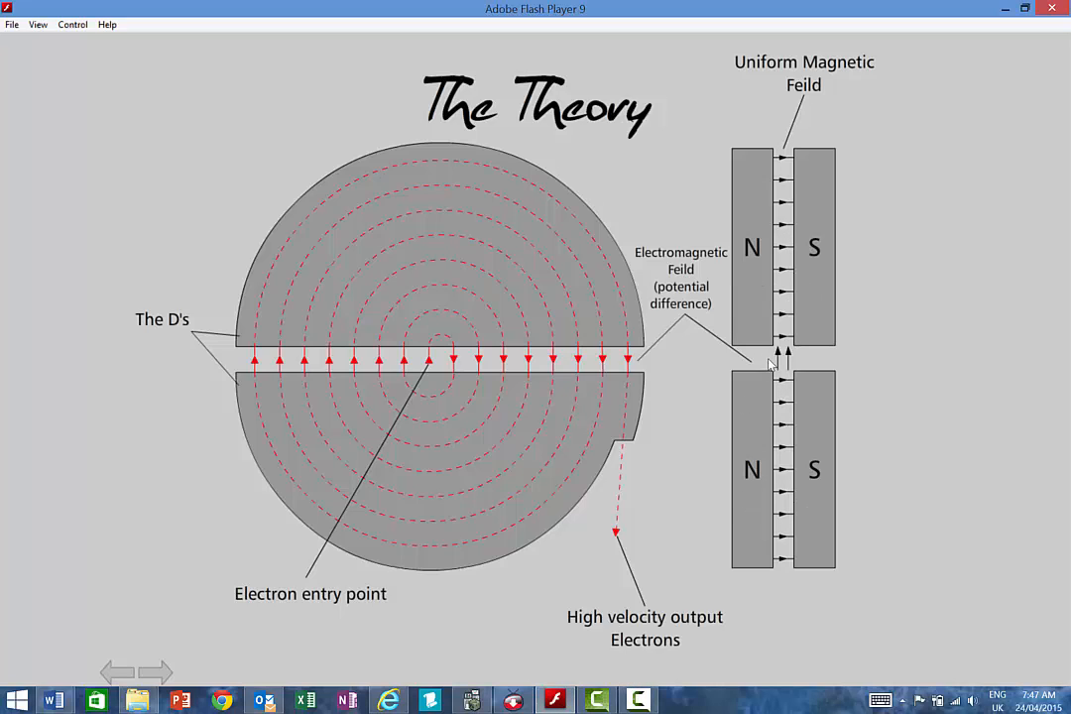
pyautogui.moveTo(495, 455)
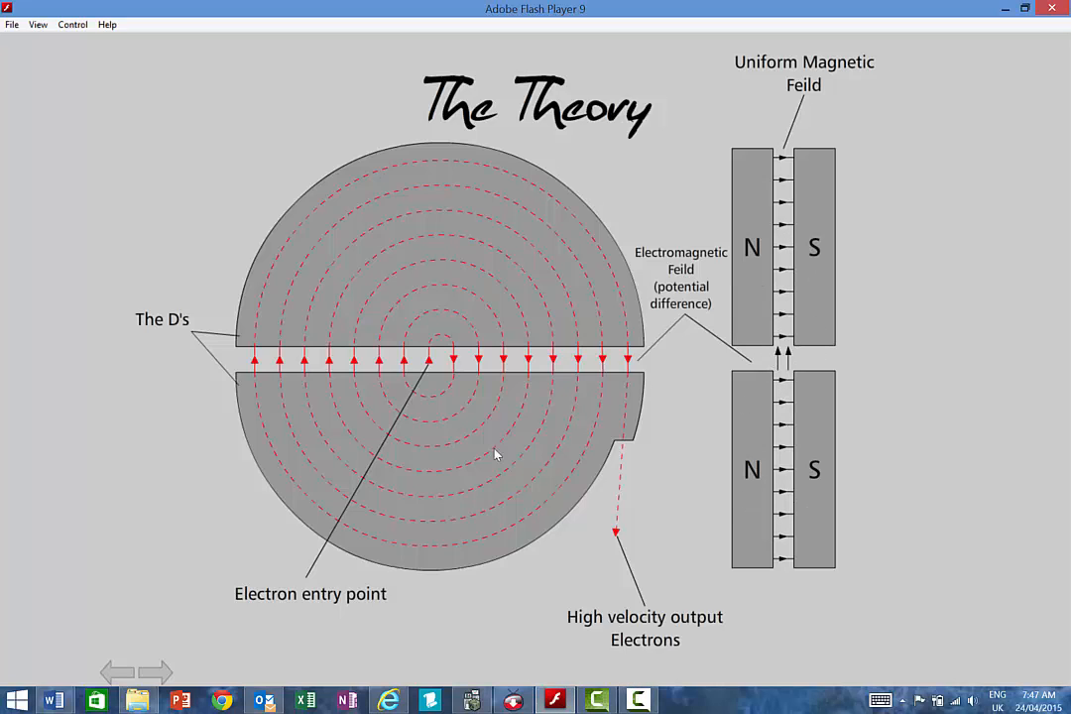
pyautogui.moveTo(322, 365)
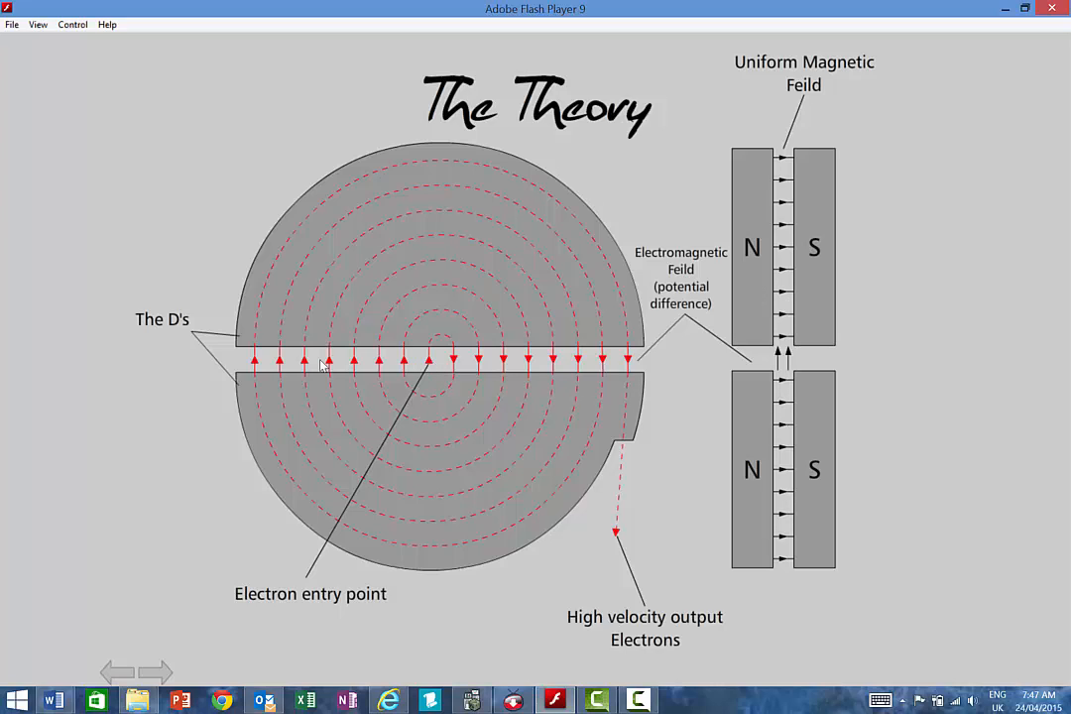
pyautogui.moveTo(525, 362)
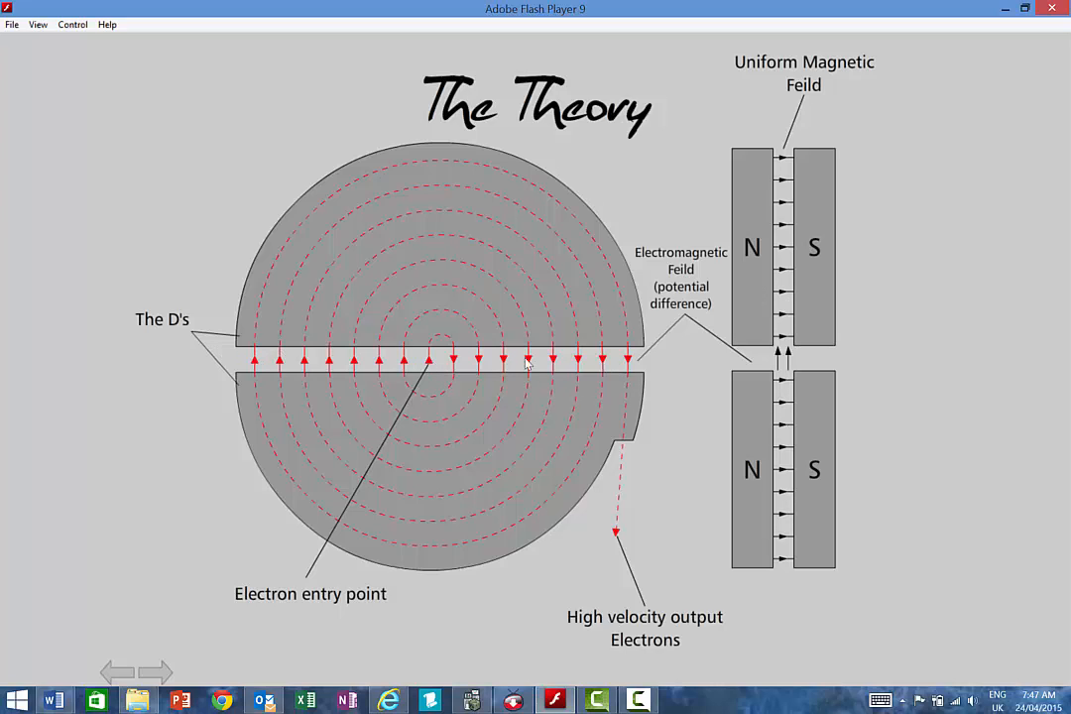
pyautogui.moveTo(276, 360)
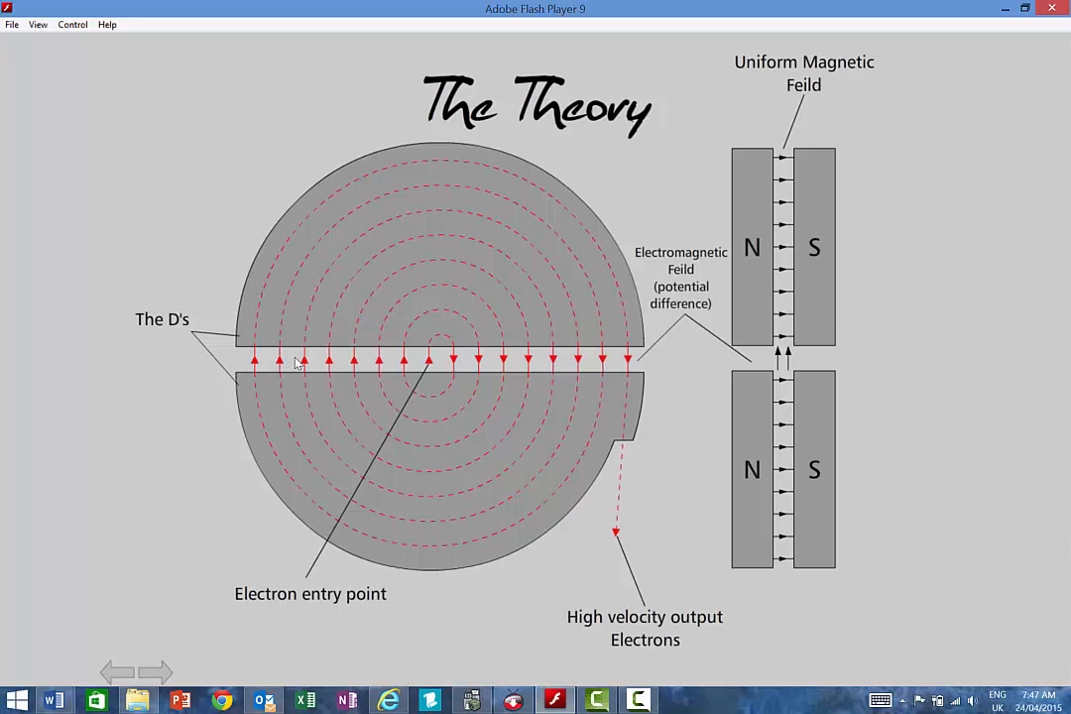
pyautogui.moveTo(429, 365)
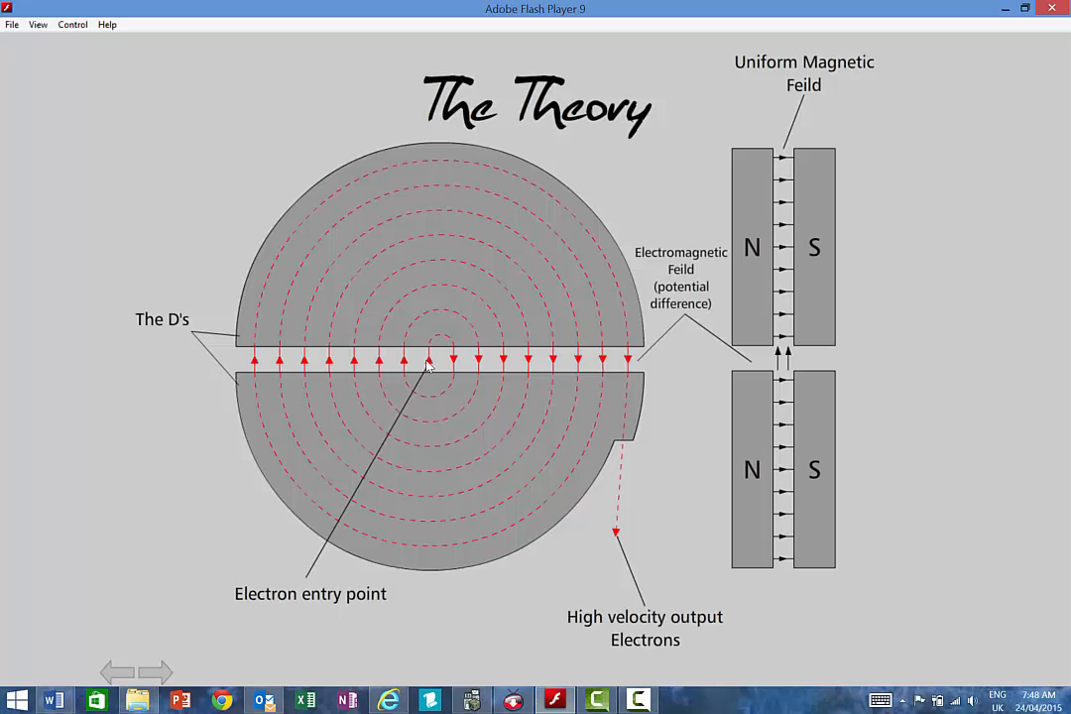
pyautogui.moveTo(423, 355)
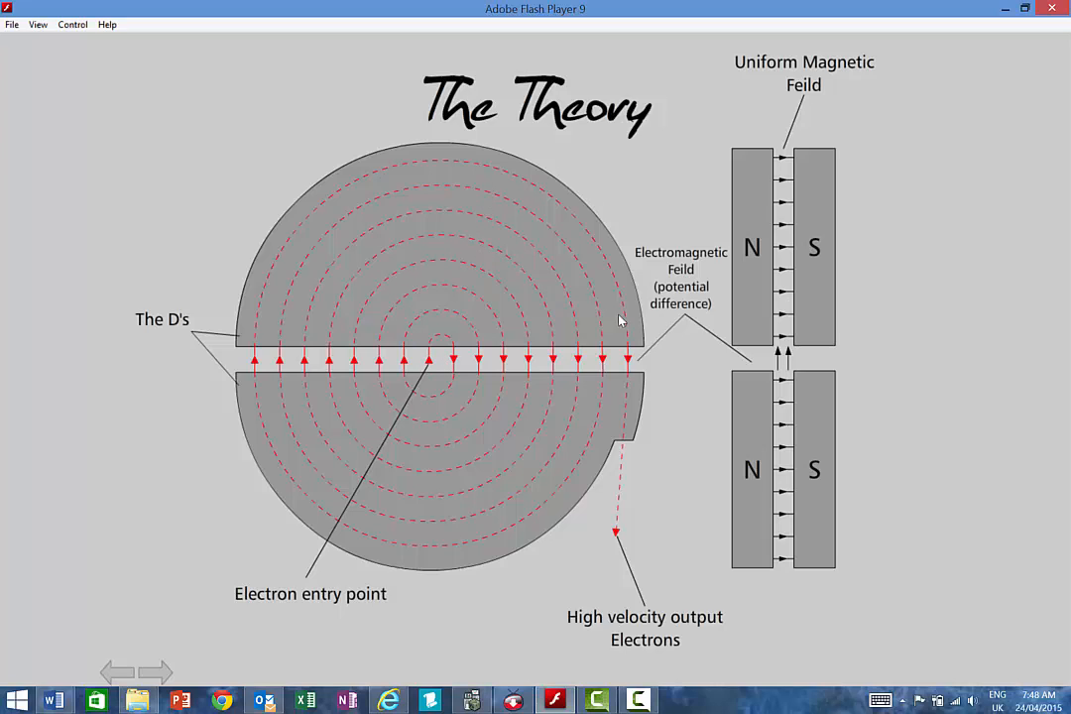
pyautogui.moveTo(514, 487)
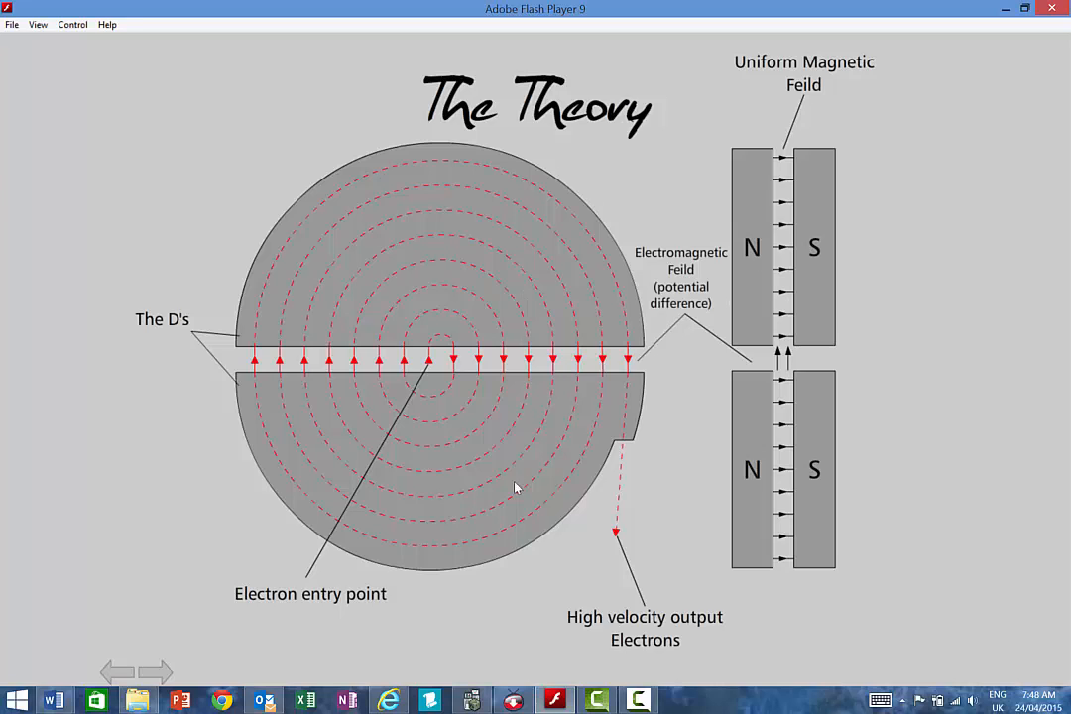
pyautogui.moveTo(516, 425)
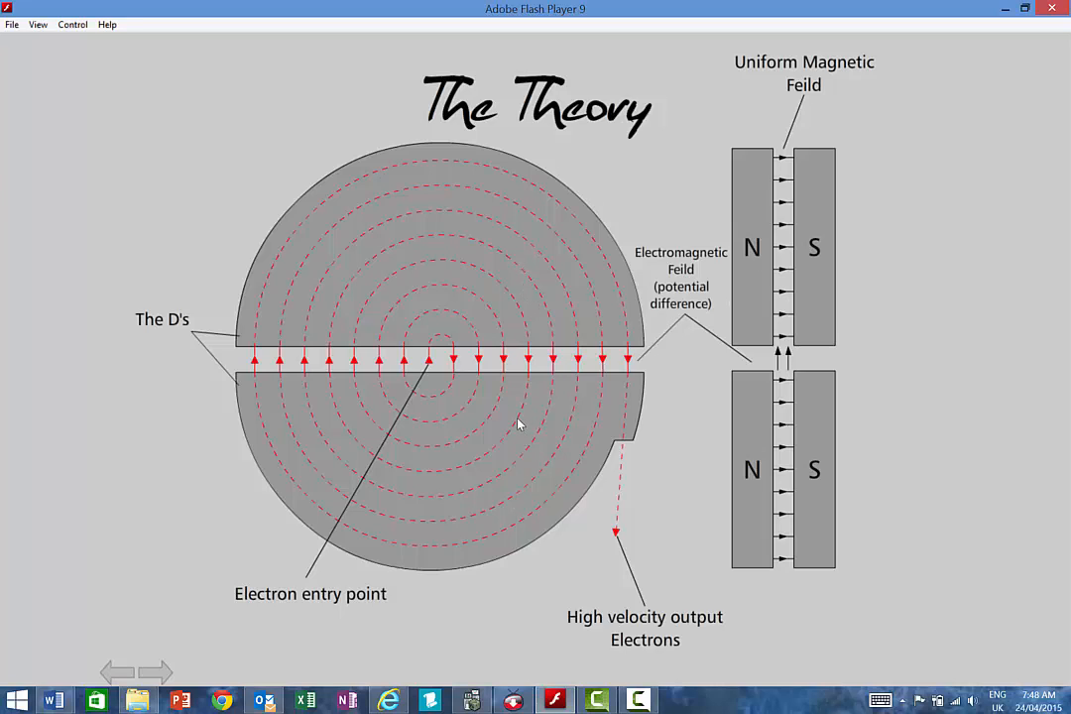
pyautogui.moveTo(501, 308)
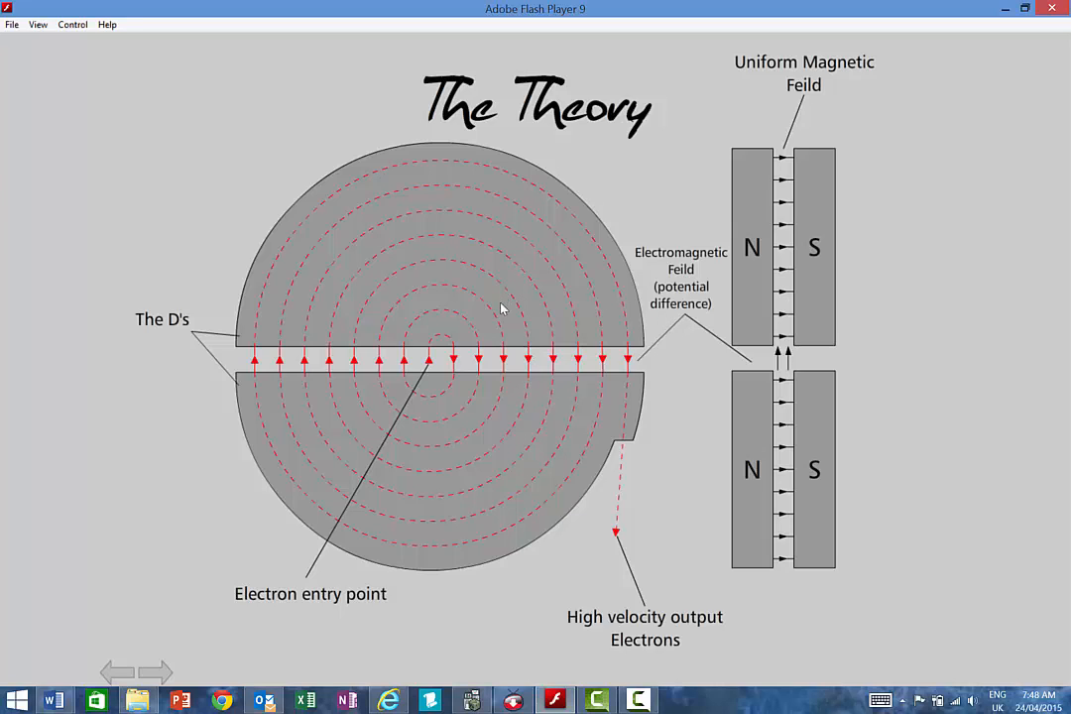
pyautogui.moveTo(434, 384)
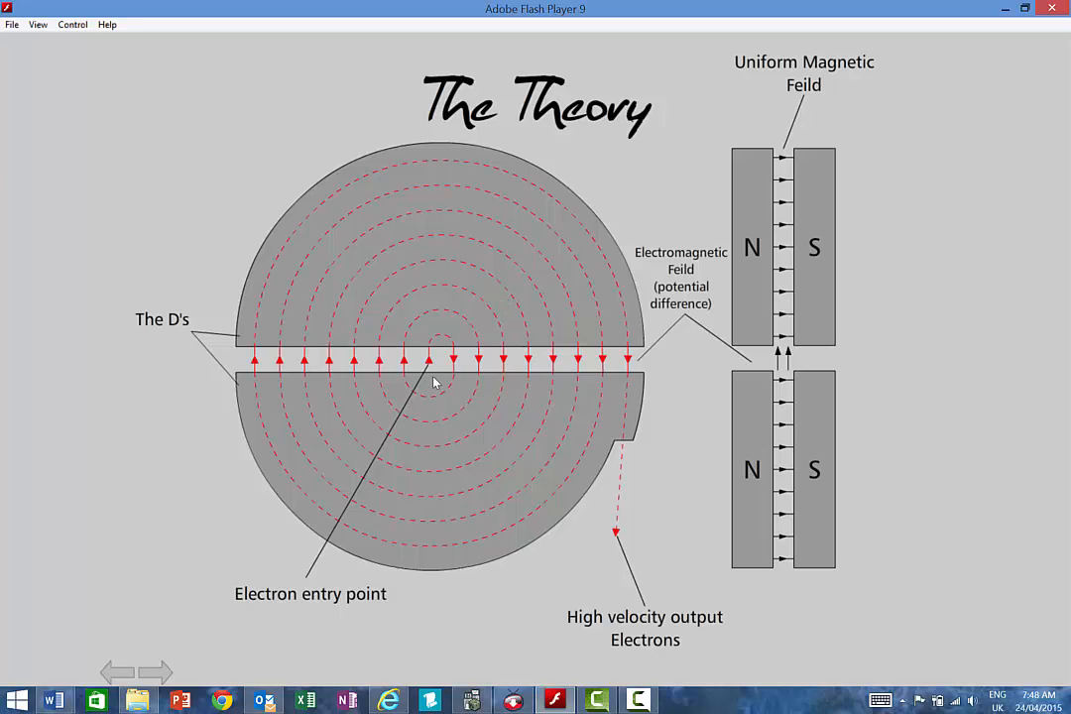
pyautogui.moveTo(510, 440)
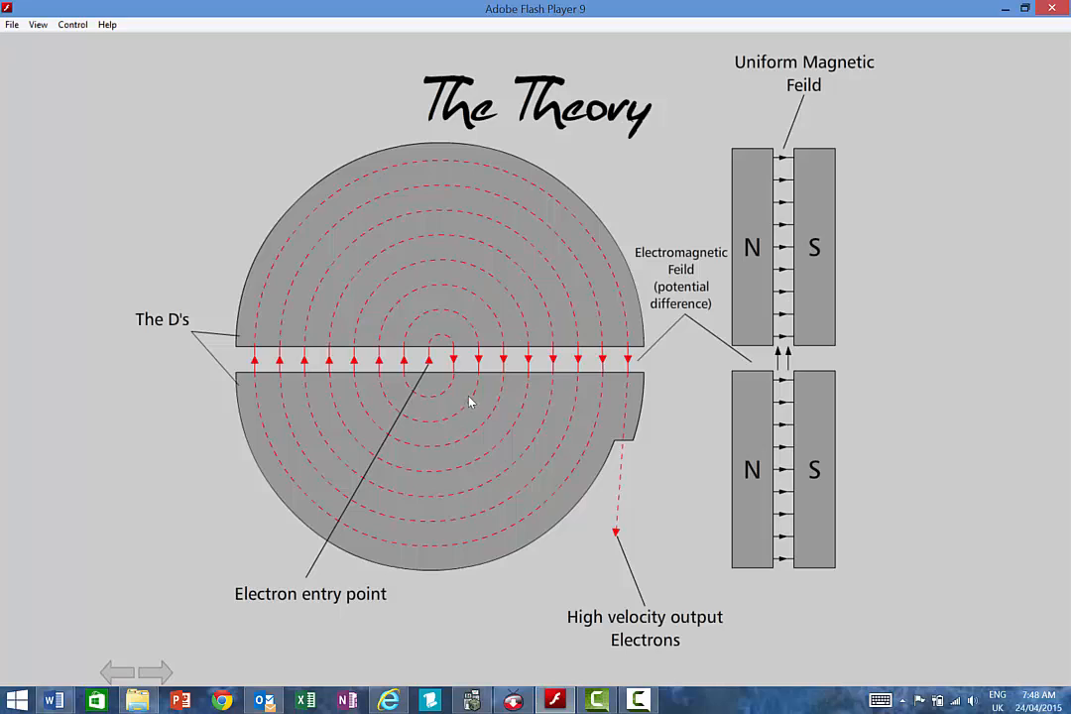
pyautogui.moveTo(375, 385)
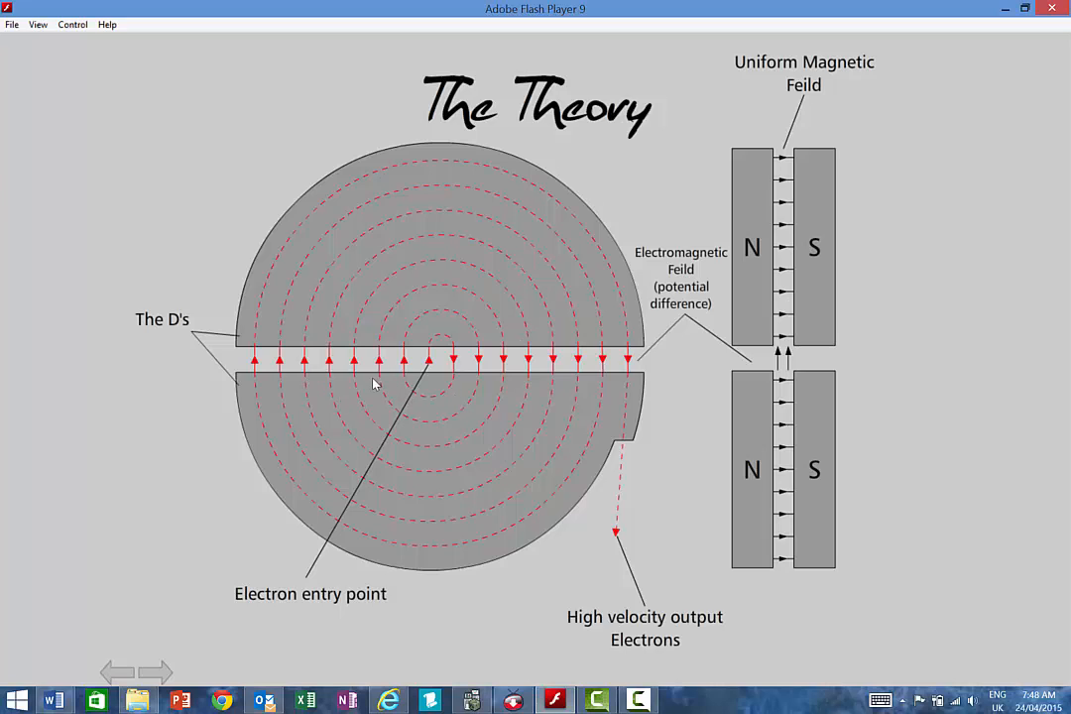
pyautogui.moveTo(385, 372)
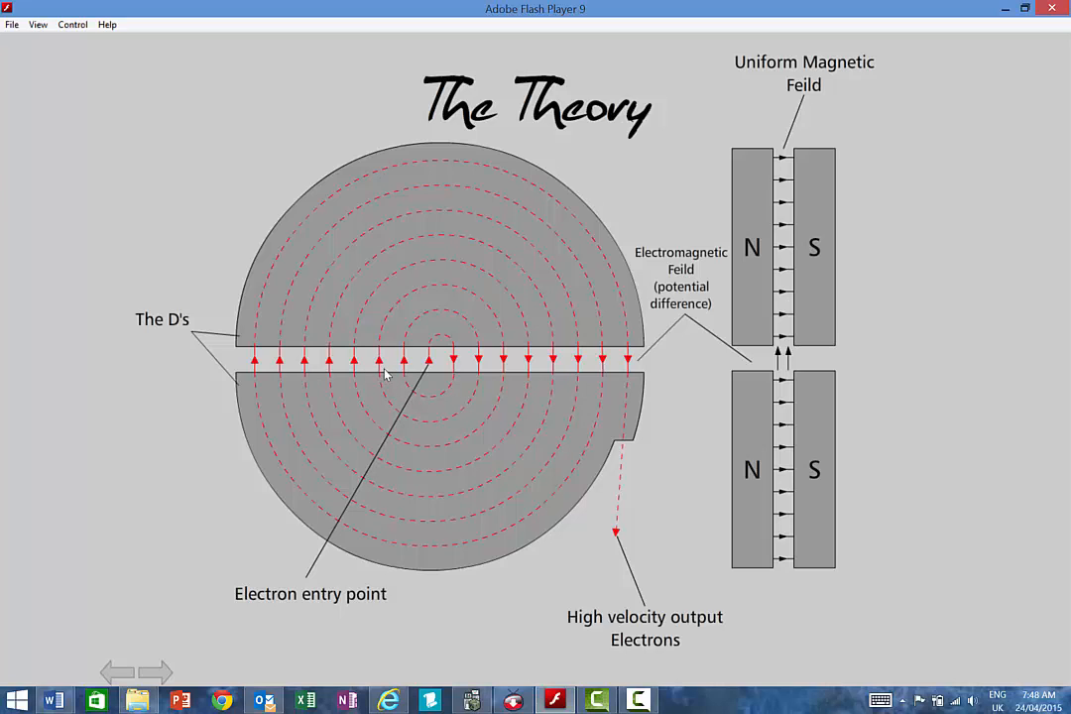
pyautogui.moveTo(454, 380)
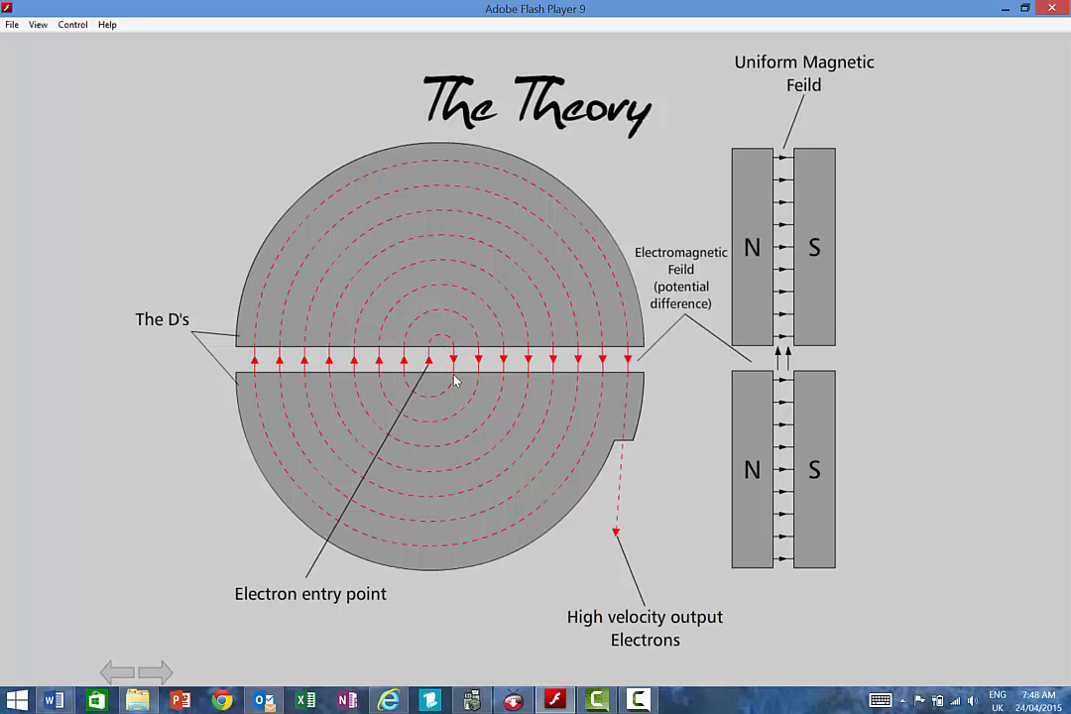
pyautogui.moveTo(476, 389)
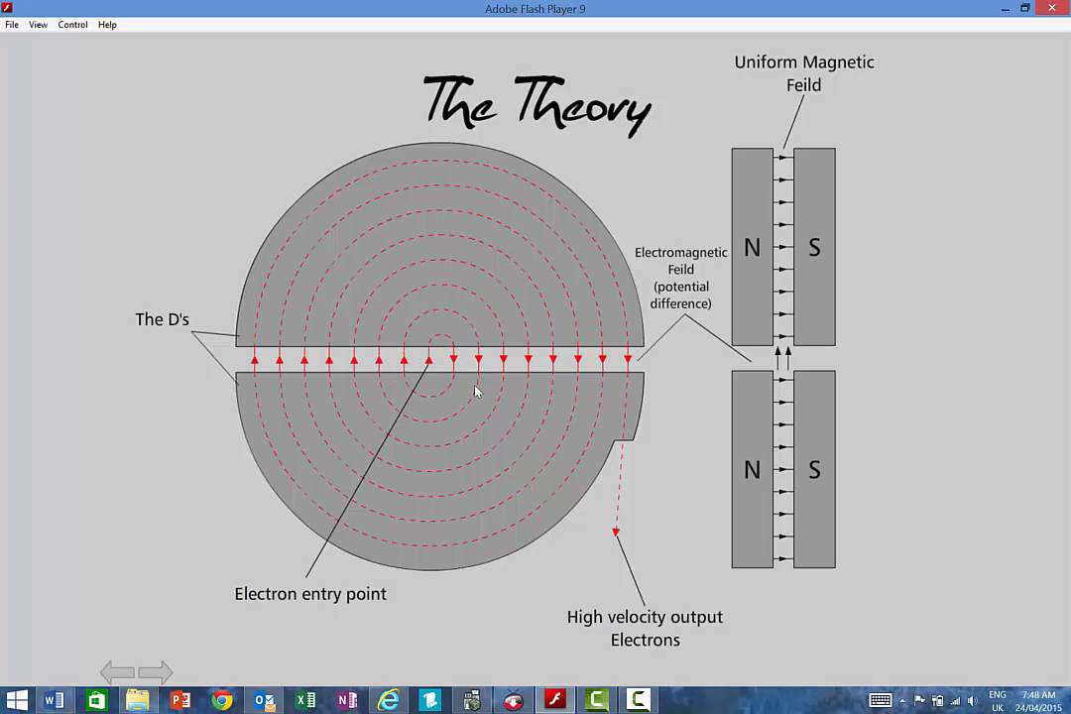
pyautogui.moveTo(397, 419)
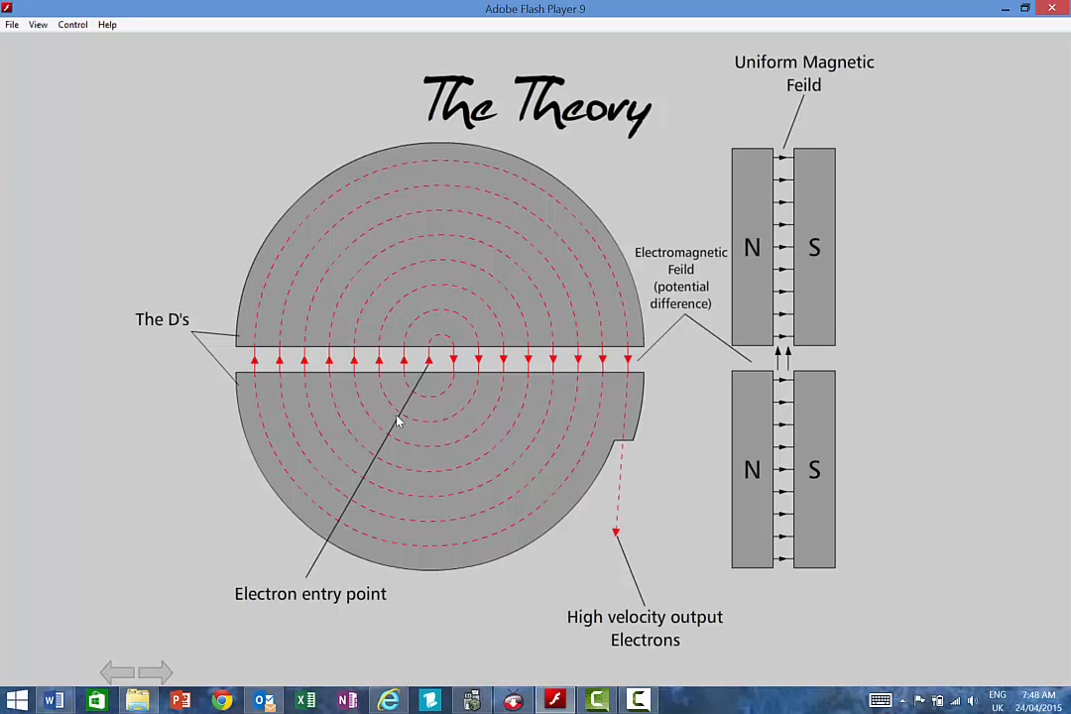
pyautogui.moveTo(625, 493)
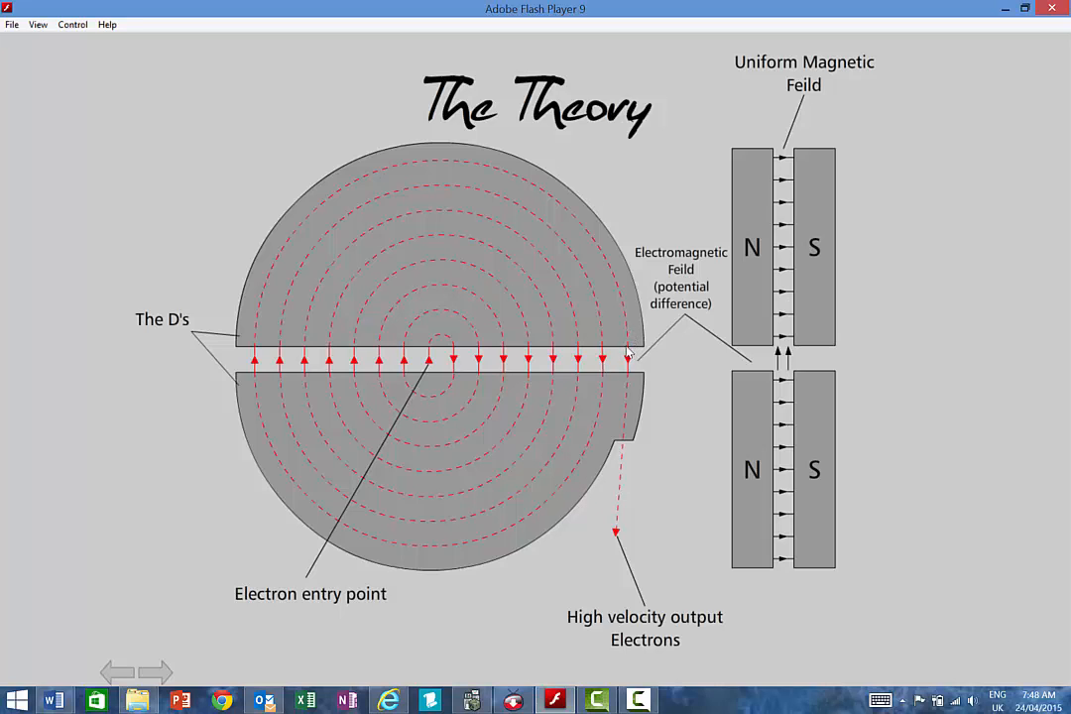
pyautogui.moveTo(632, 344)
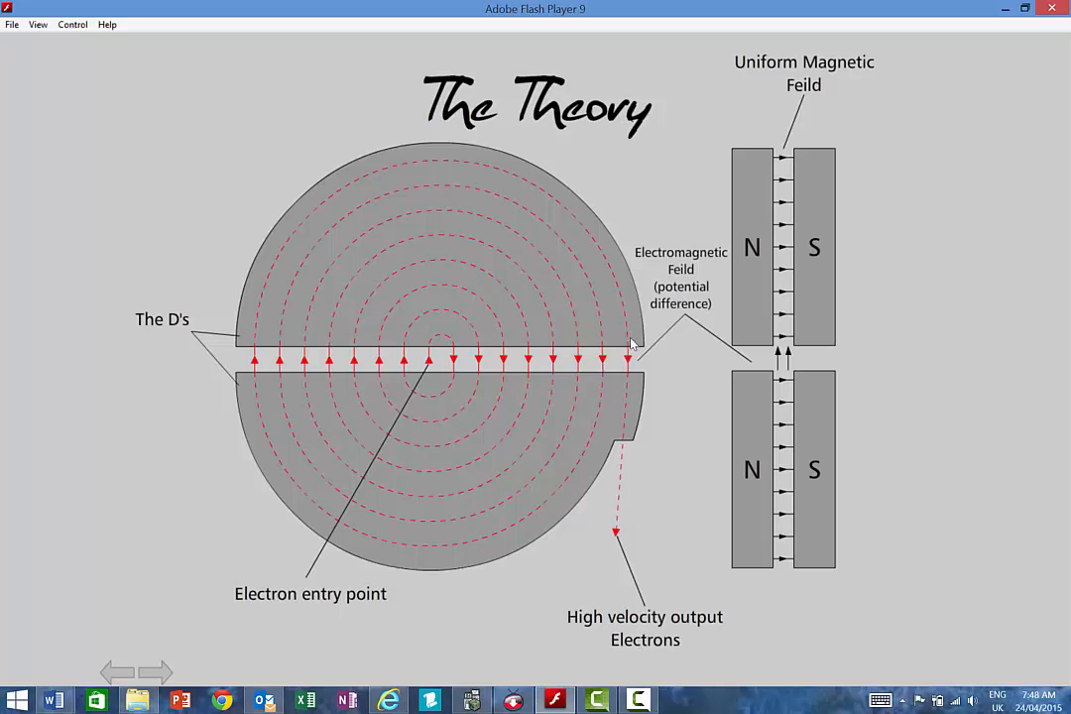
pyautogui.moveTo(633, 604)
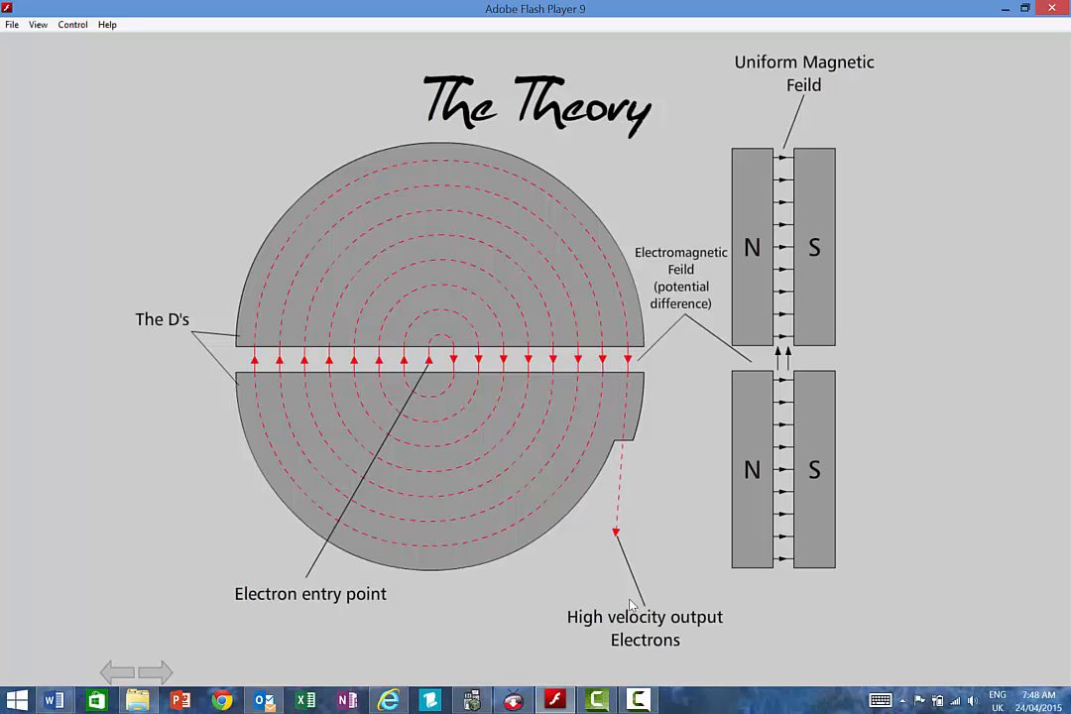
pyautogui.moveTo(625, 476)
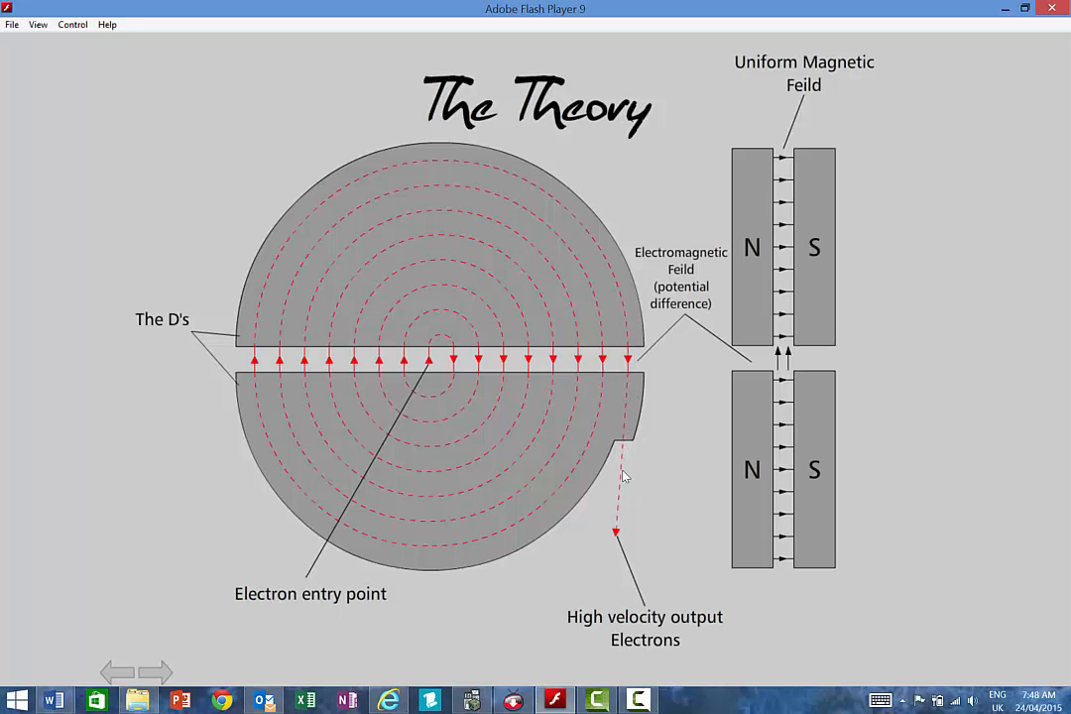
pyautogui.moveTo(615, 509)
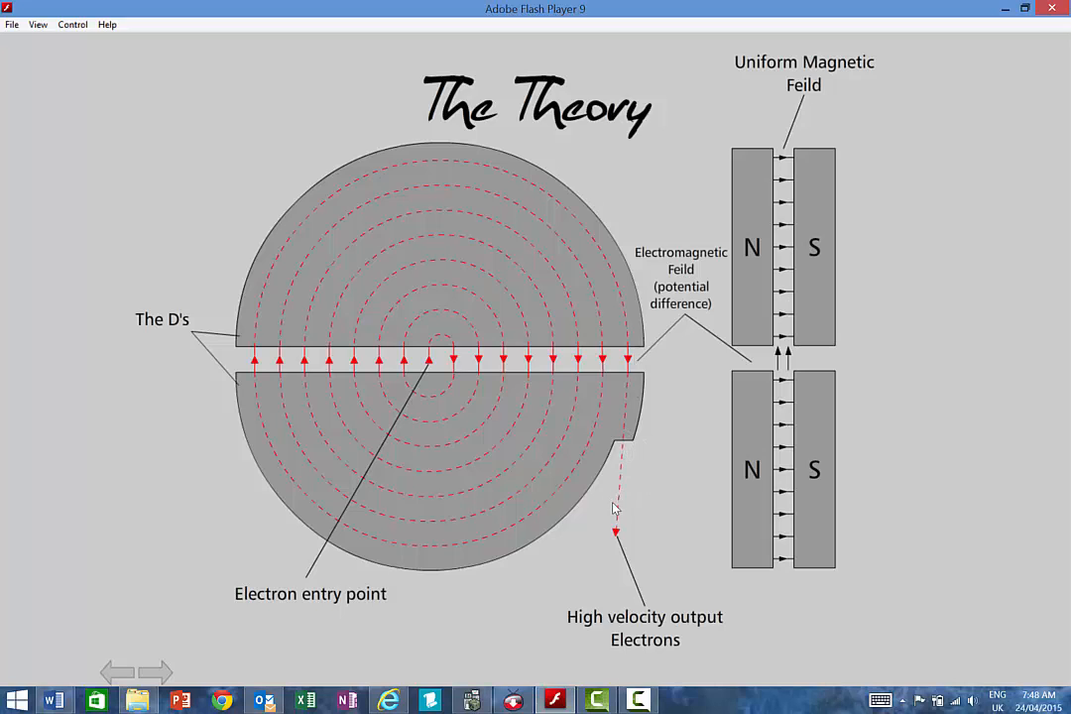
pyautogui.moveTo(563, 593)
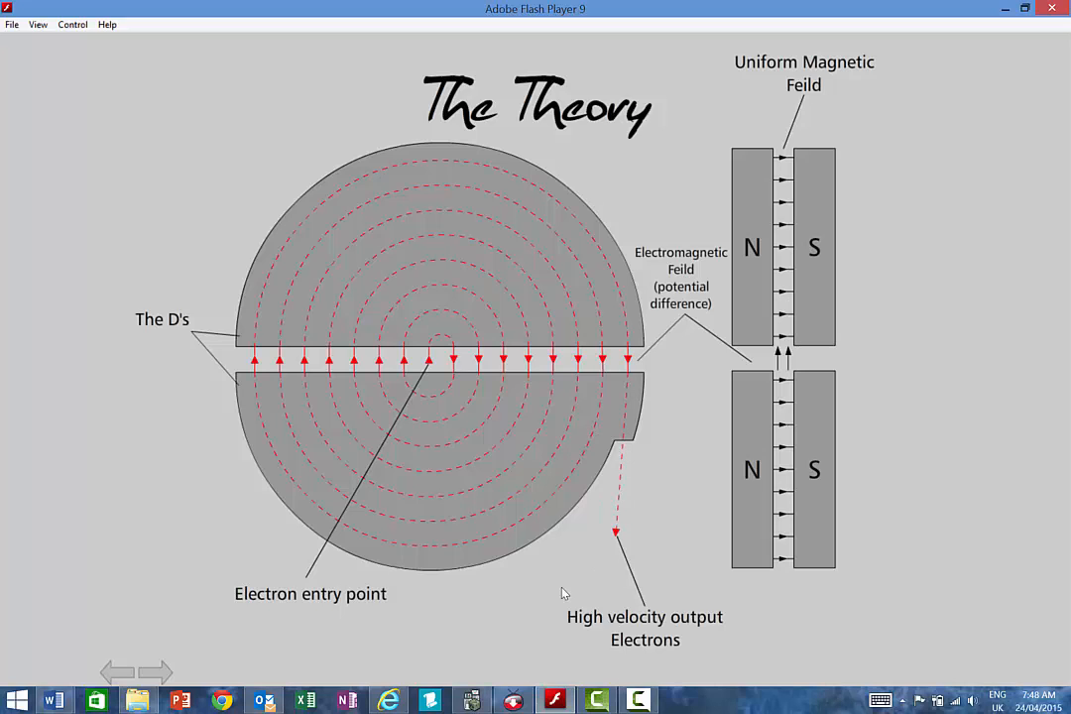
# Scroll past the Parts and Operation of a Cyclotron sections to the blank page
pyautogui.click(156, 672)
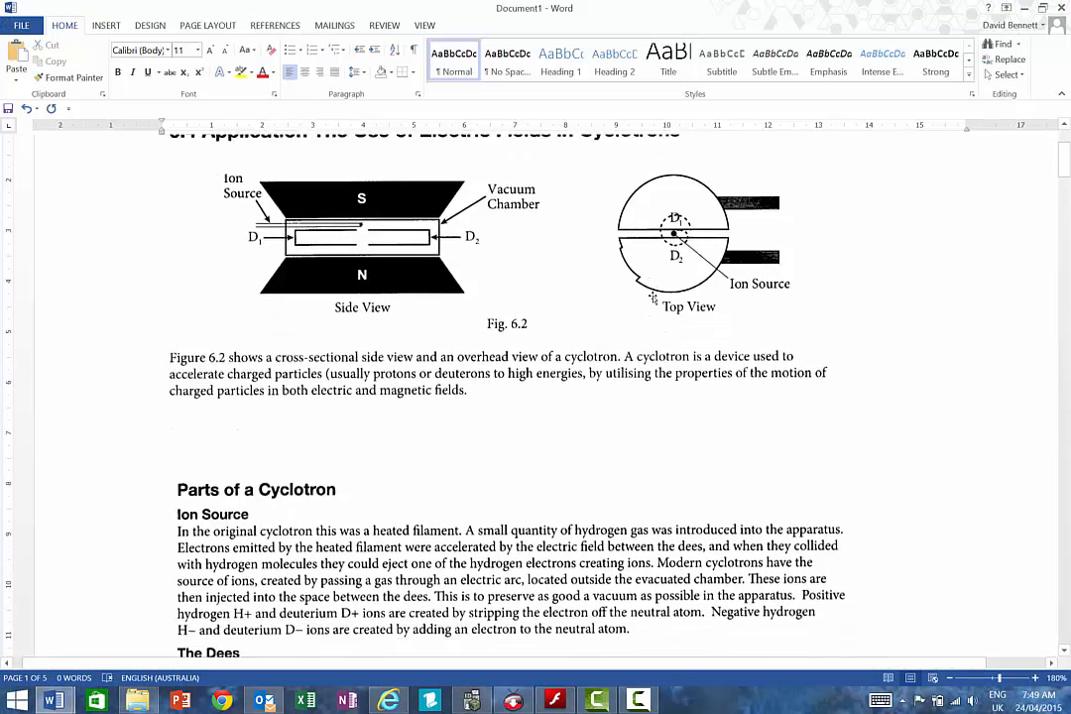
pyautogui.scroll(-3)
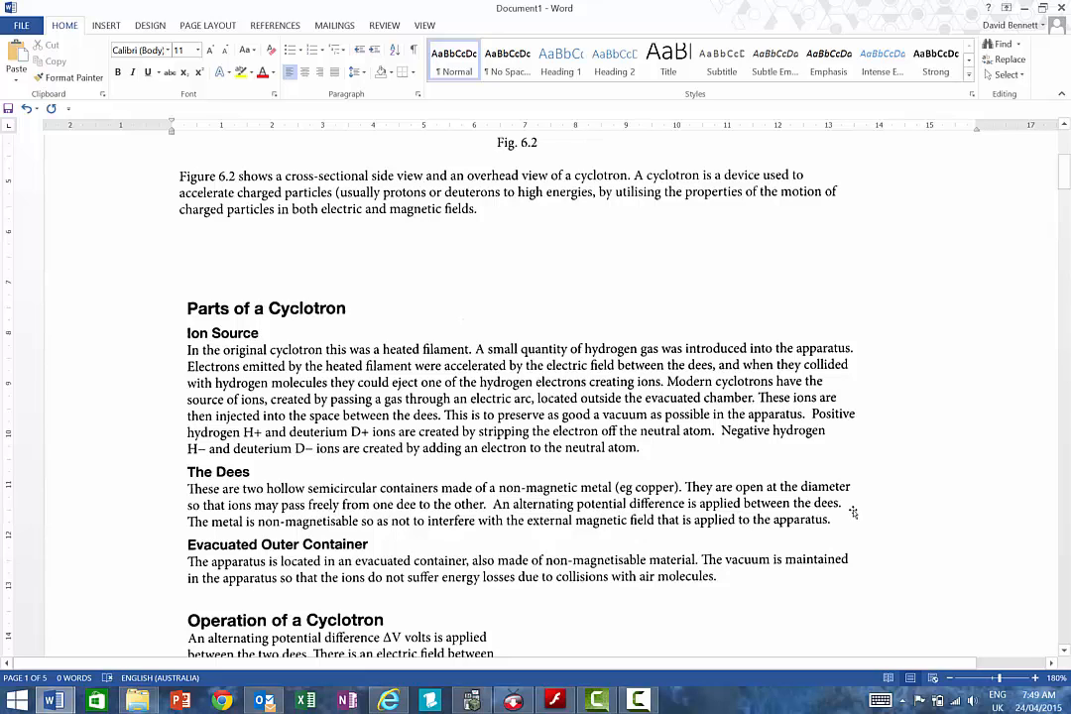
pyautogui.moveTo(868, 513)
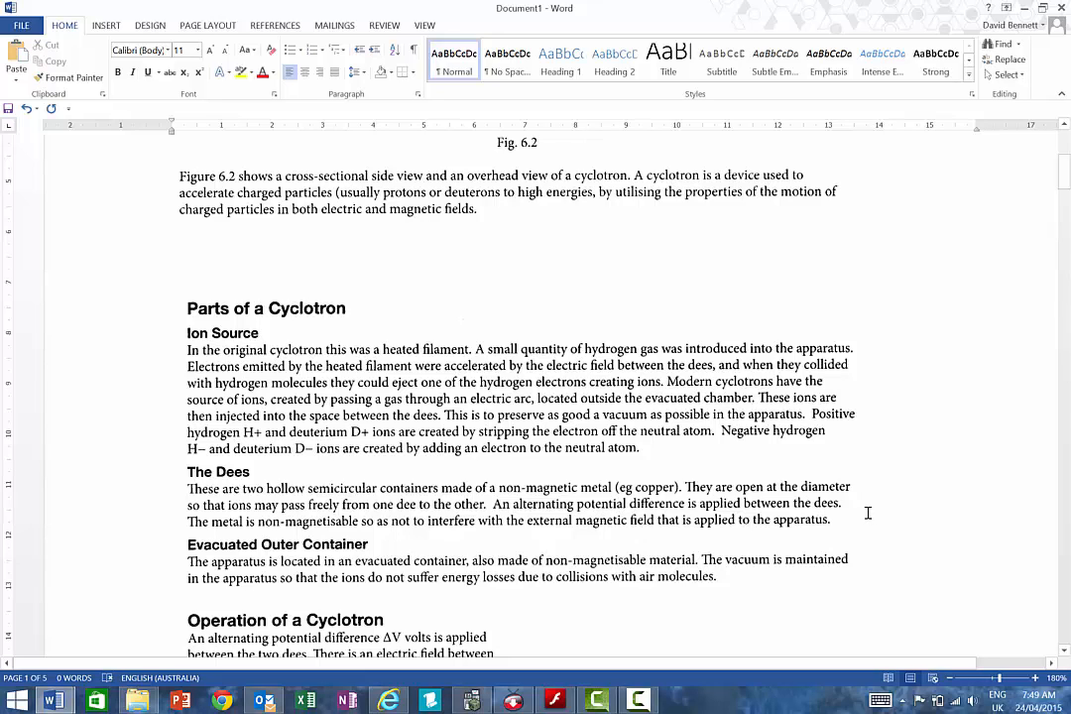
pyautogui.scroll(-3)
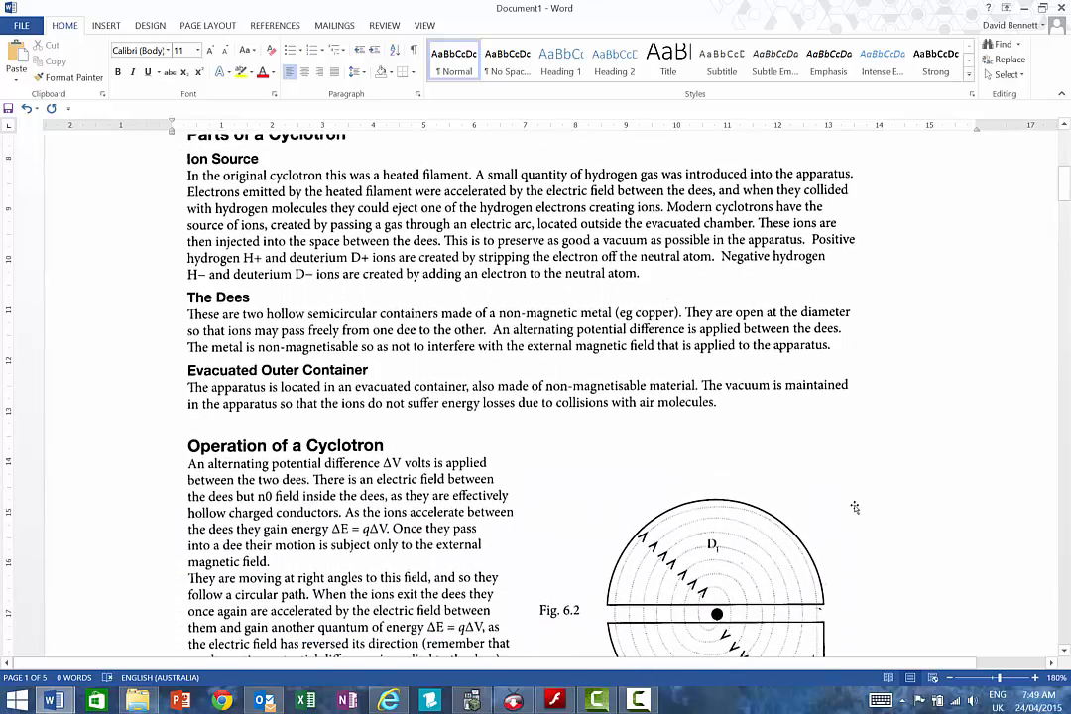
pyautogui.moveTo(656, 479)
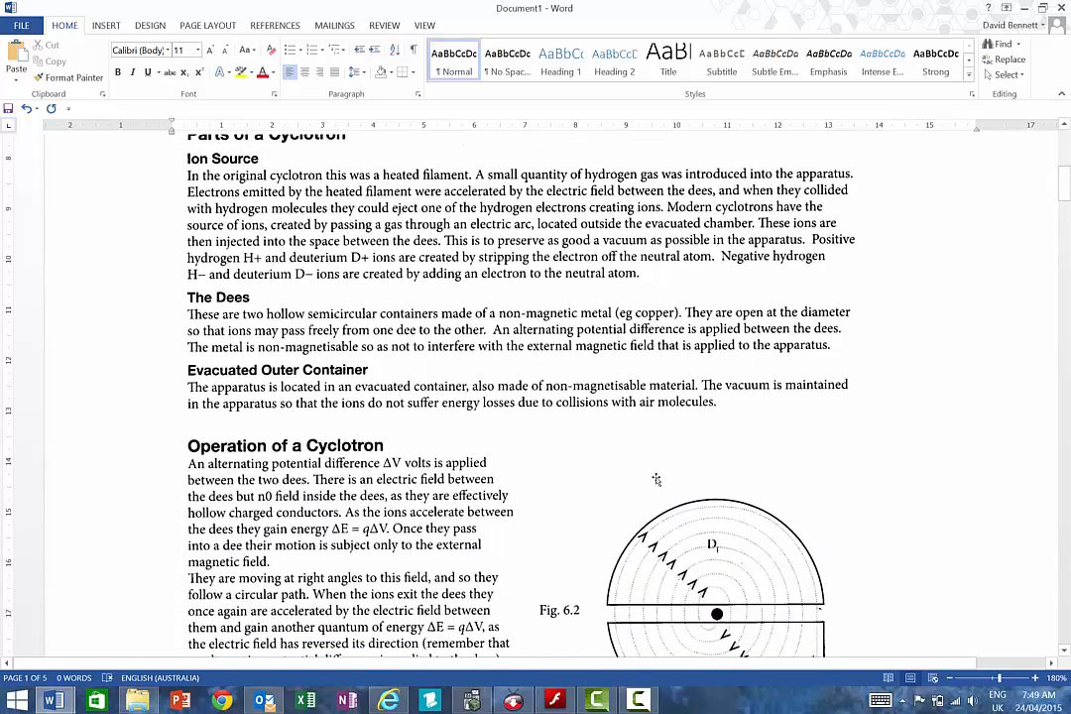
pyautogui.scroll(-3)
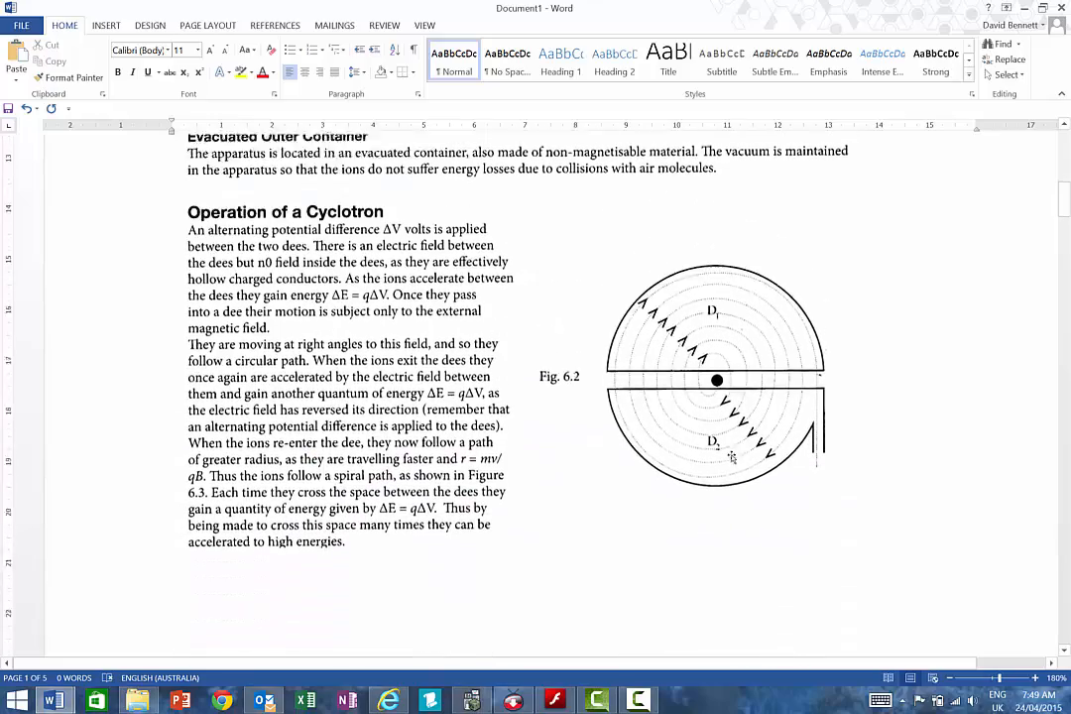
pyautogui.scroll(-3)
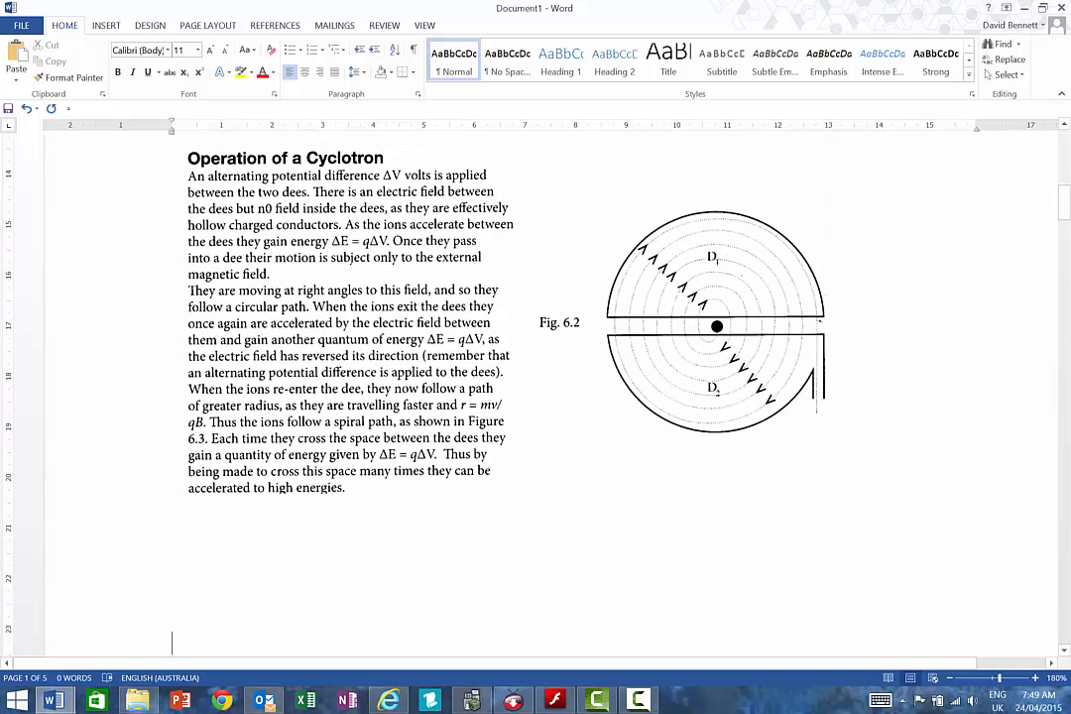
pyautogui.scroll(-3)
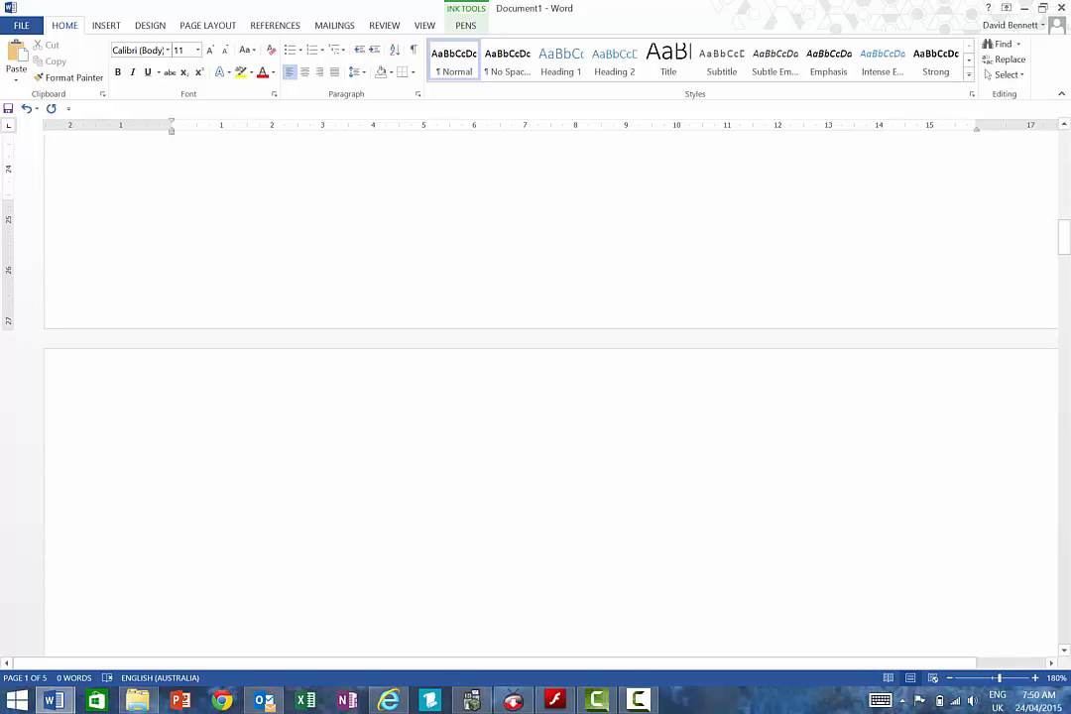
# Ink two side-by-side black D-shaped dees on the blank page with the Pen
pyautogui.click(465, 25)
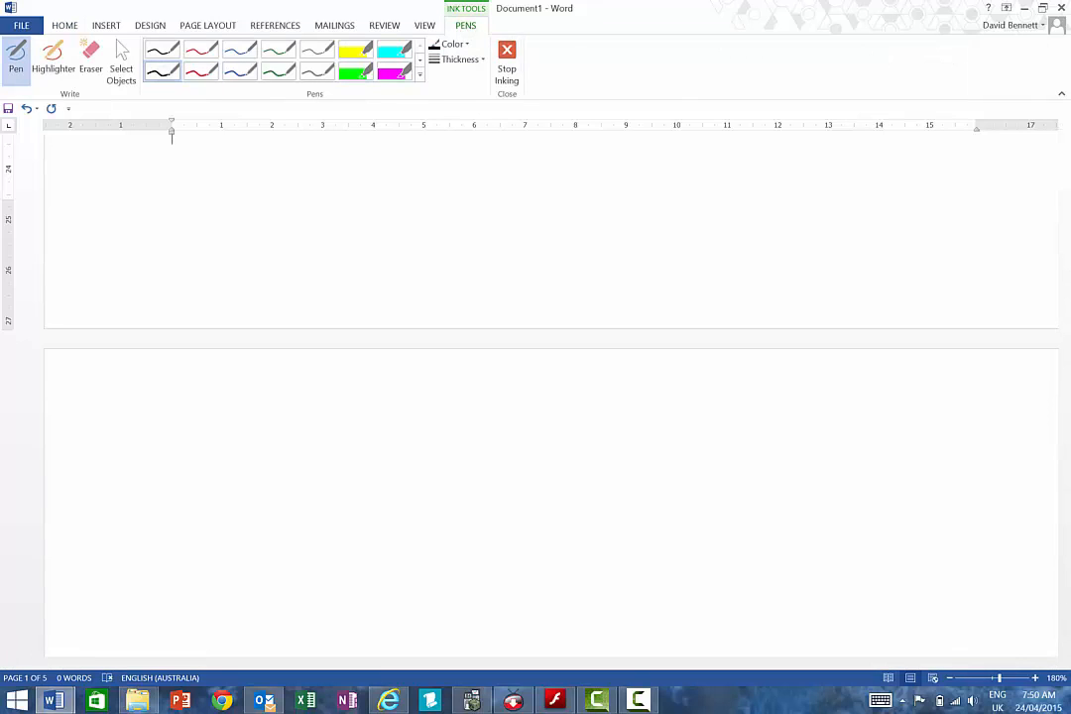
pyautogui.moveTo(258, 426); pyautogui.dragTo(269, 601)
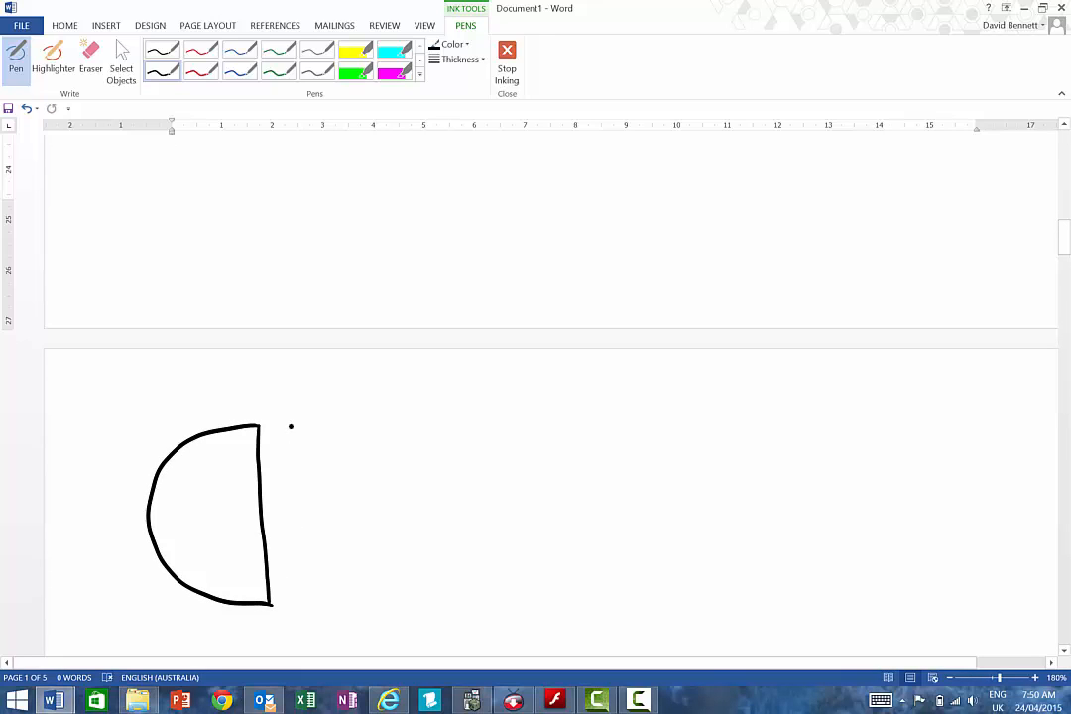
pyautogui.moveTo(291, 427); pyautogui.dragTo(302, 600)
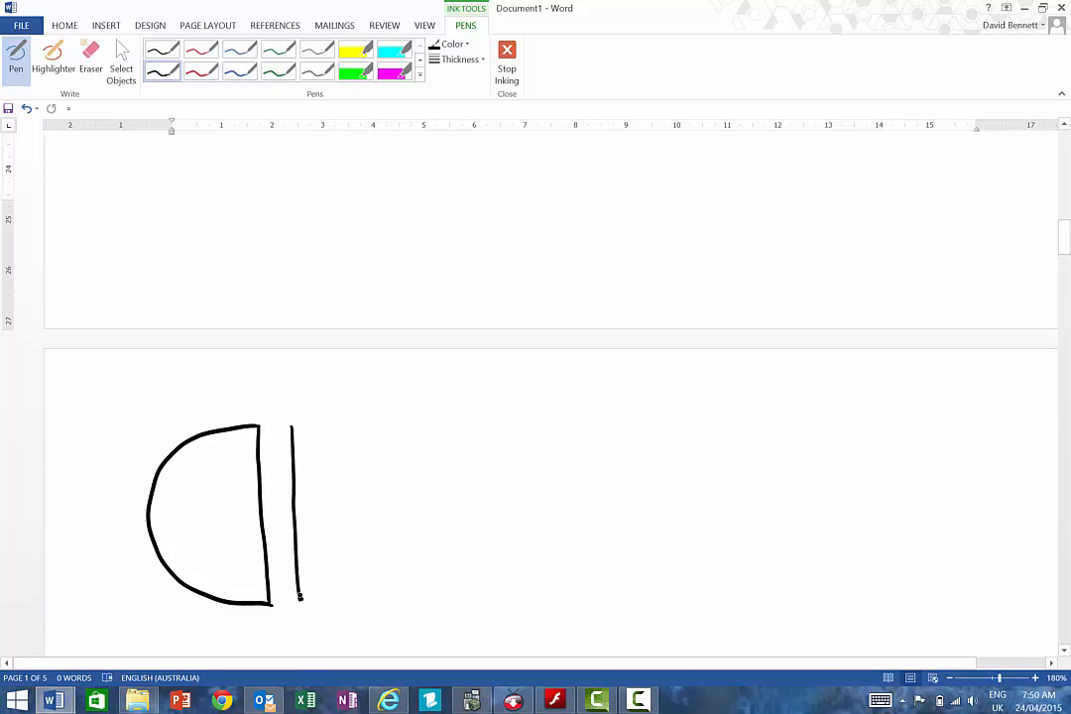
pyautogui.moveTo(298, 422); pyautogui.dragTo(300, 603)
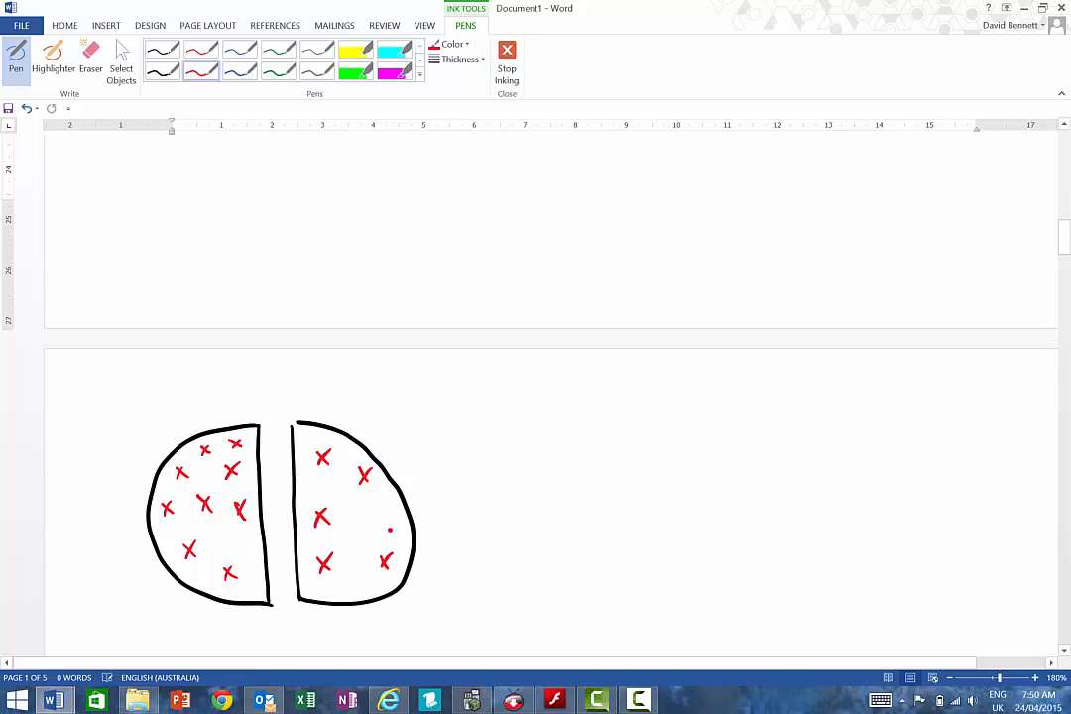
# Shade the gap between the dees with yellow highlighter, then return to the black pen
pyautogui.click(54, 58)
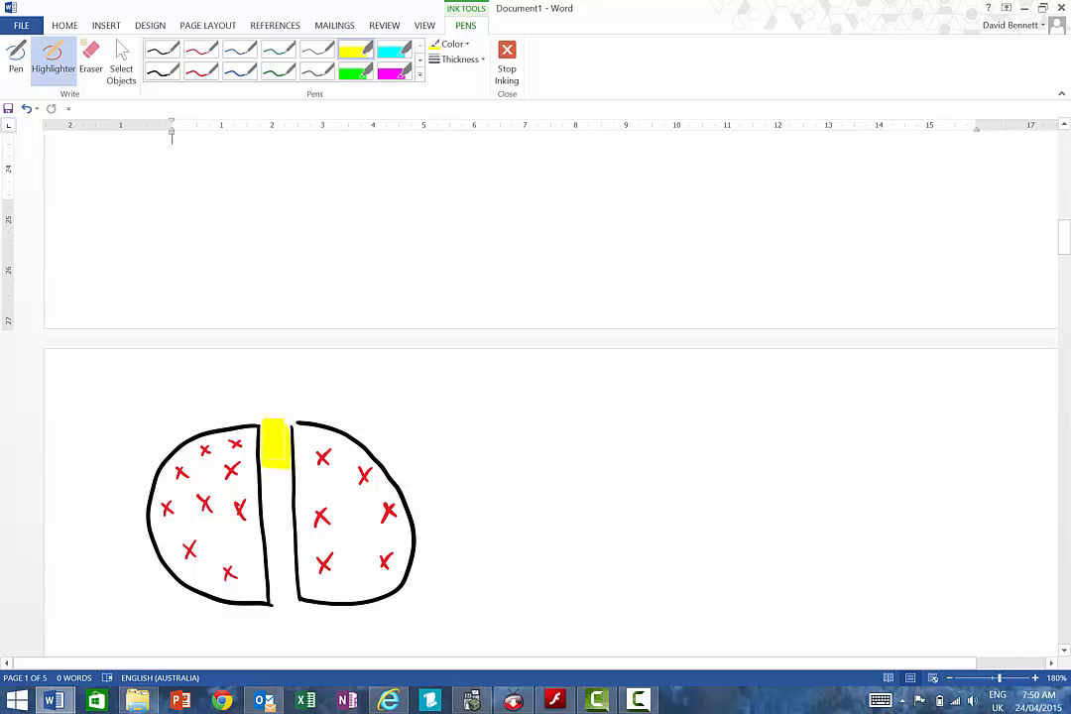
pyautogui.moveTo(276, 446); pyautogui.dragTo(277, 600)
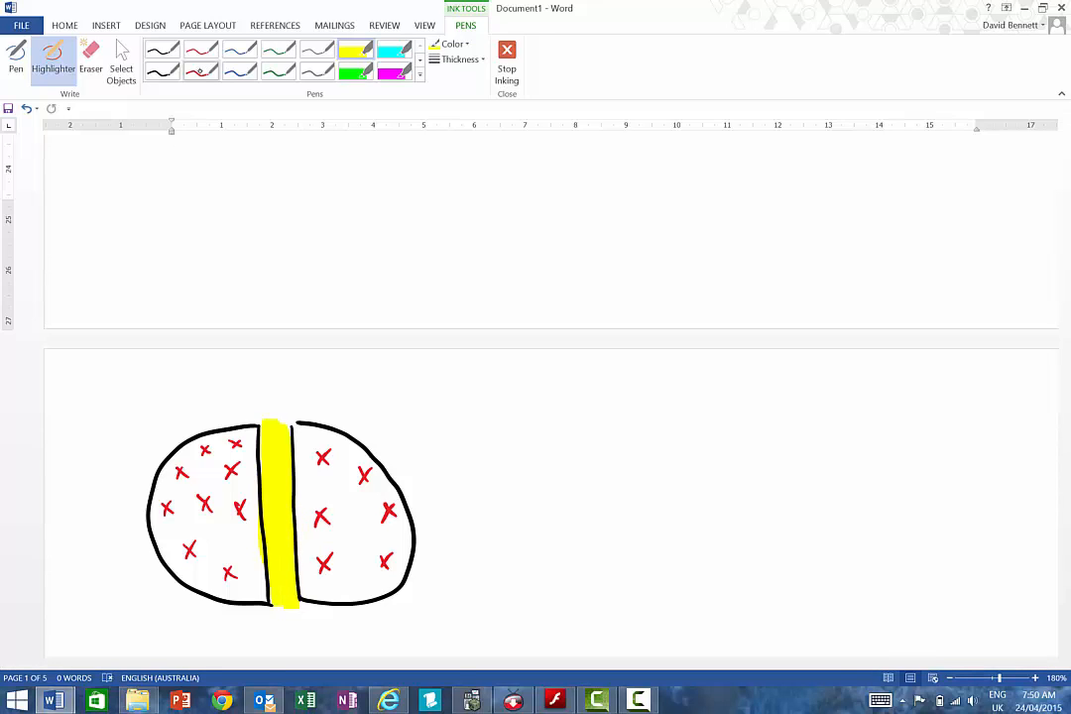
pyautogui.click(15, 59)
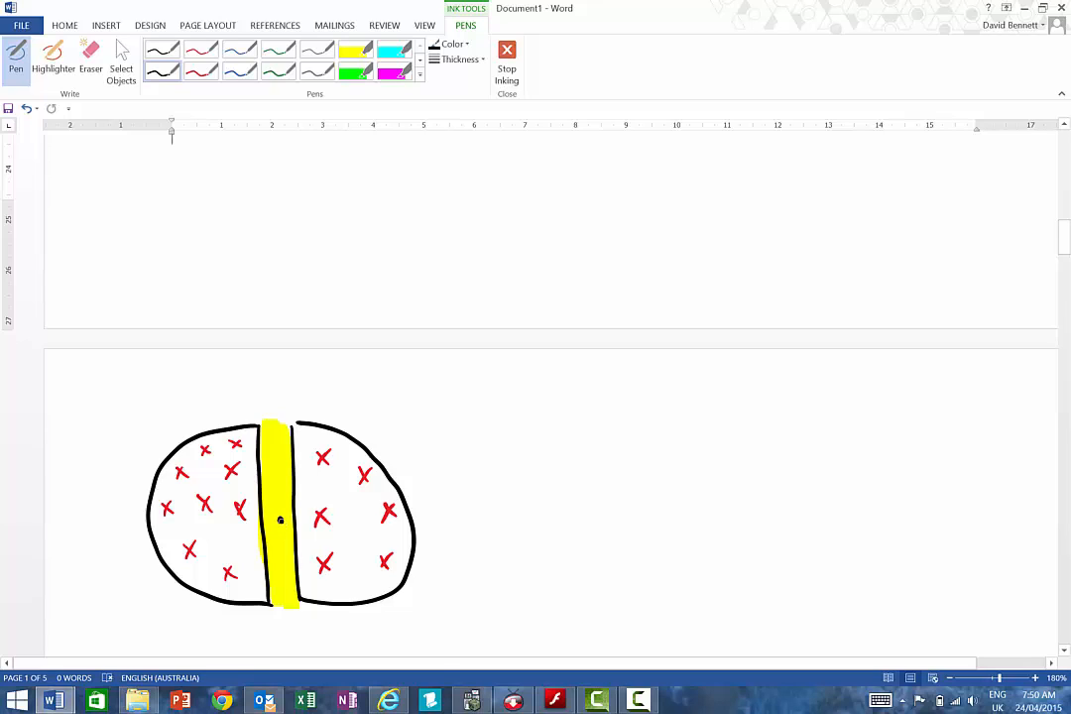
# Ink a centre dot, widening spiral path, alternating +/− signs, and begin '1 Motion'
pyautogui.moveTo(281, 521); pyautogui.dragTo(322, 516)
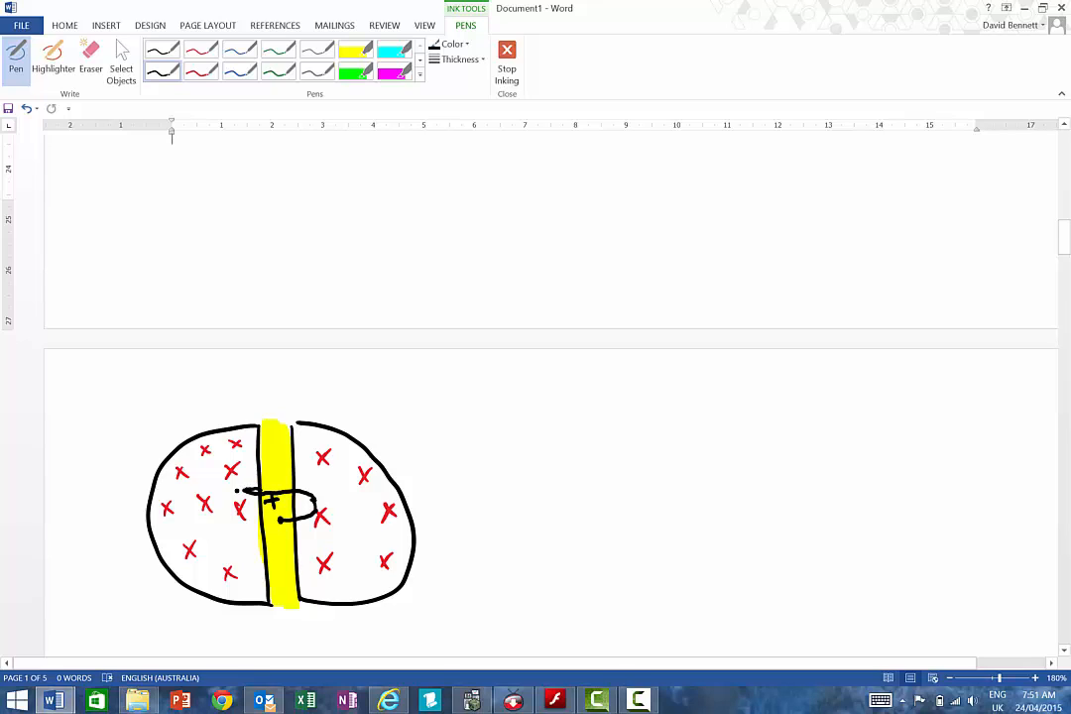
pyautogui.moveTo(263, 491); pyautogui.dragTo(258, 545)
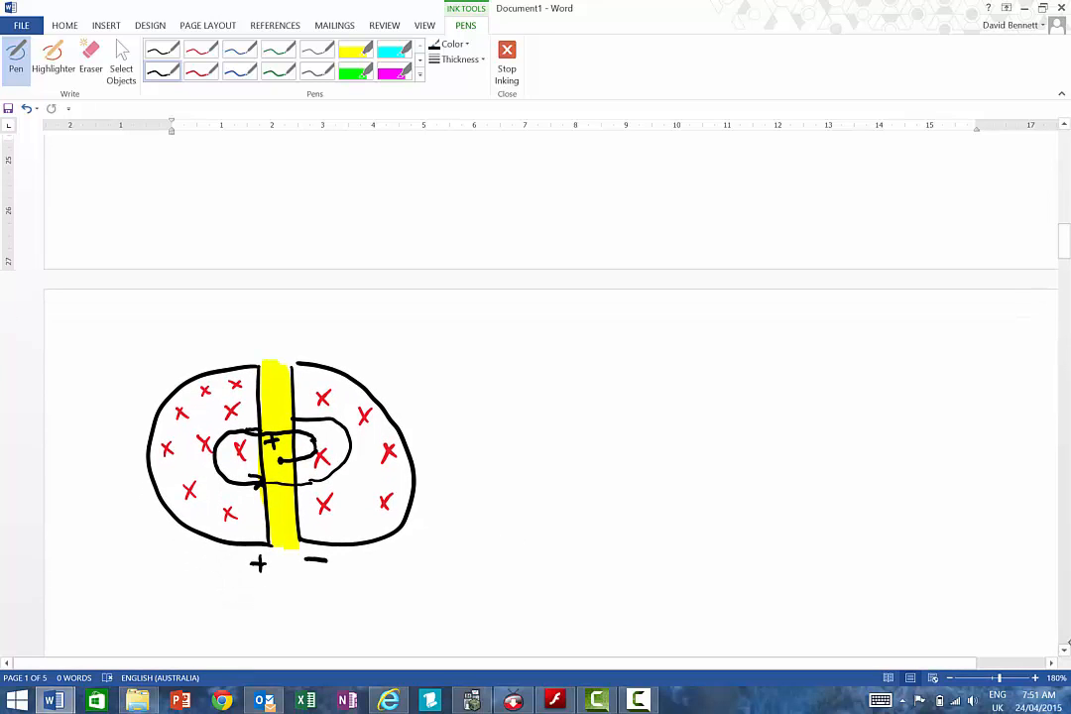
pyautogui.moveTo(253, 587); pyautogui.dragTo(266, 587)
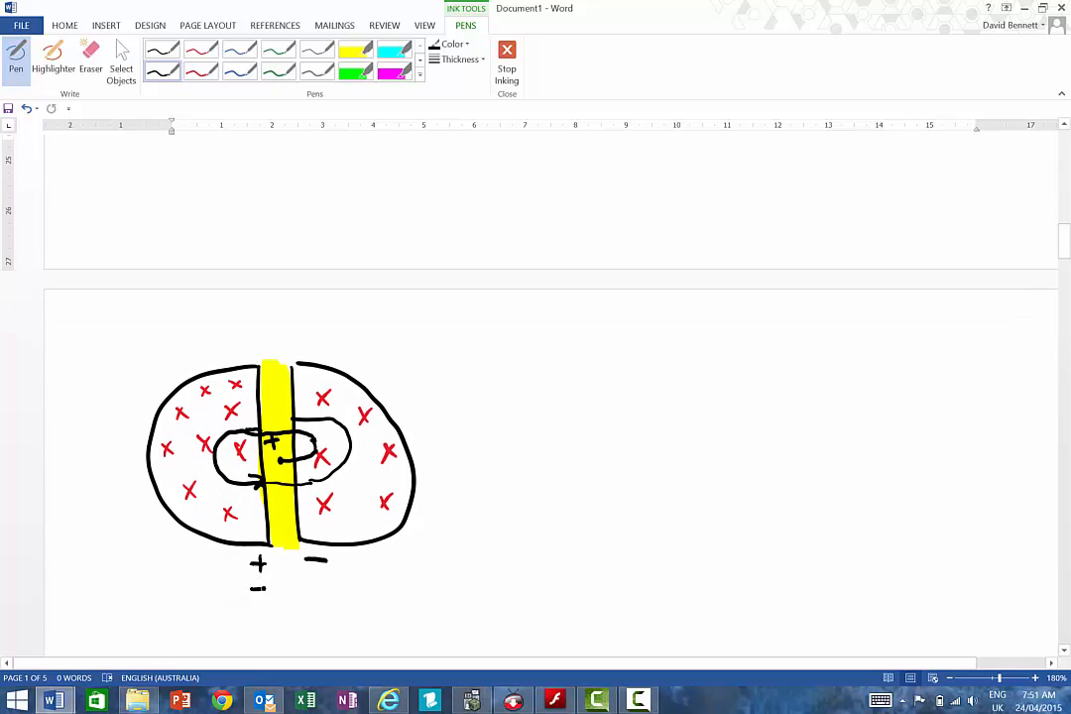
pyautogui.moveTo(317, 571); pyautogui.dragTo(318, 583)
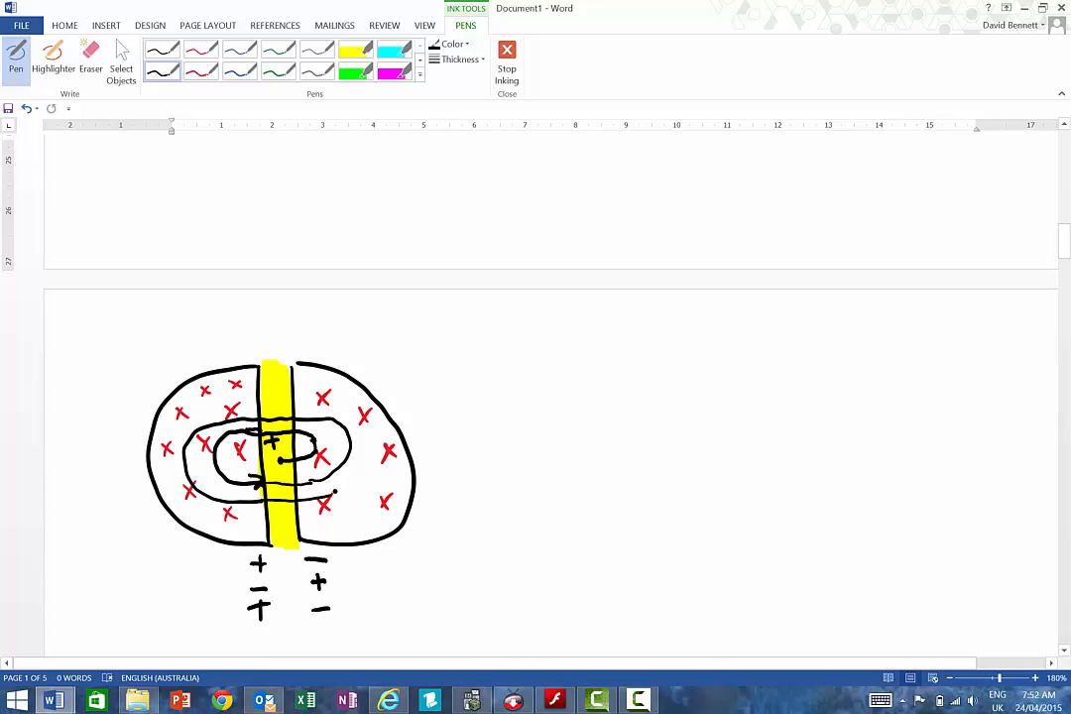
pyautogui.moveTo(508, 327); pyautogui.dragTo(521, 367)
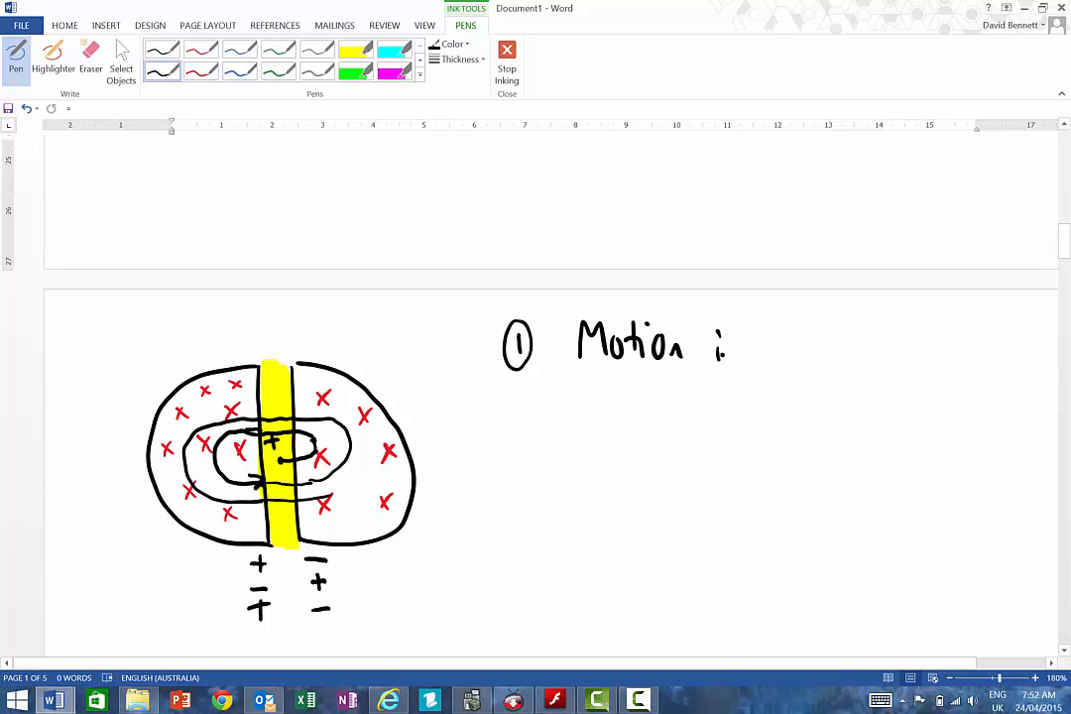
# Handwrite '1 Motion in Electric Field E.G' beside the diagram
pyautogui.moveTo(714, 347); pyautogui.dragTo(788, 347)
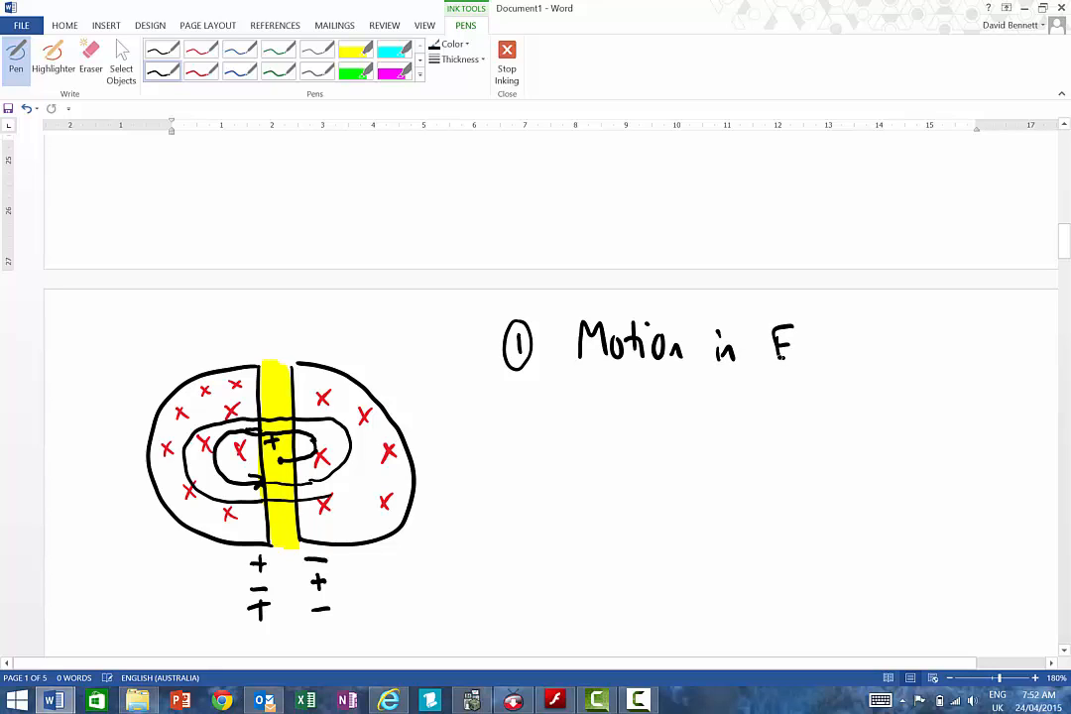
pyautogui.moveTo(768, 327); pyautogui.dragTo(873, 357)
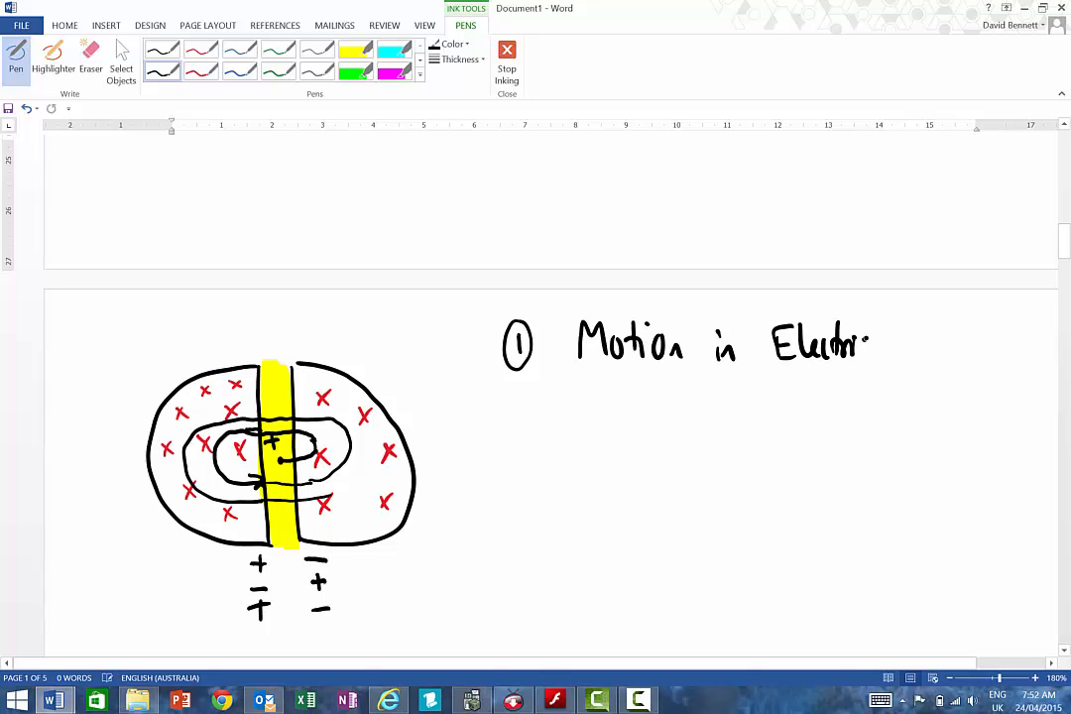
pyautogui.moveTo(873, 342); pyautogui.dragTo(952, 342)
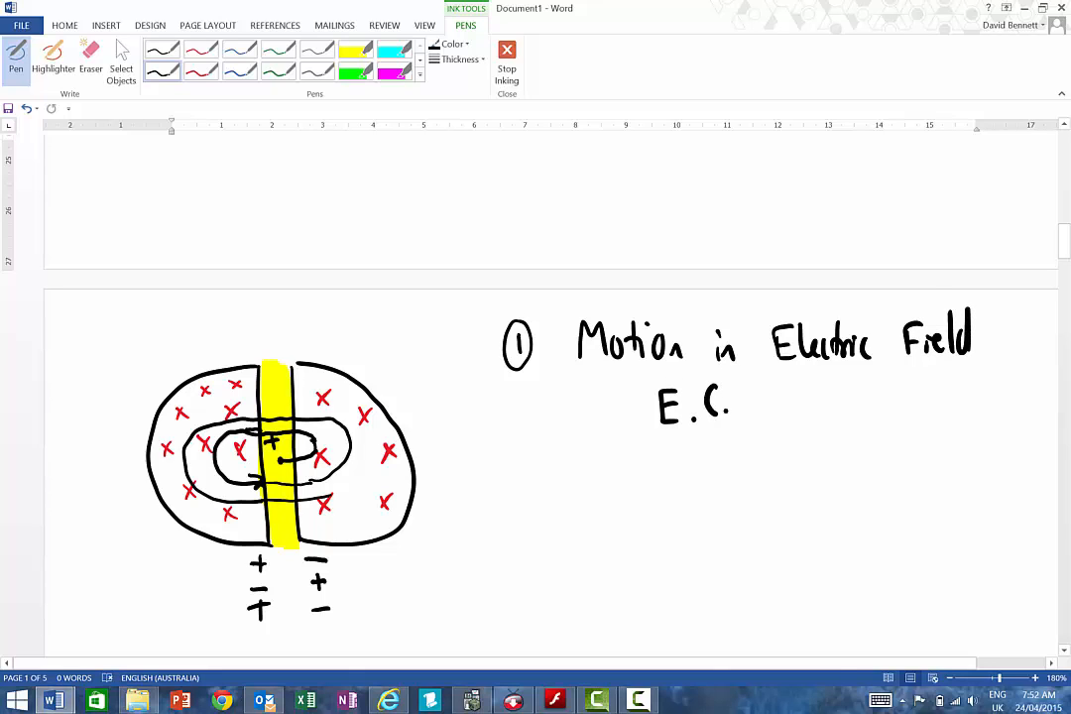
pyautogui.click(712, 406)
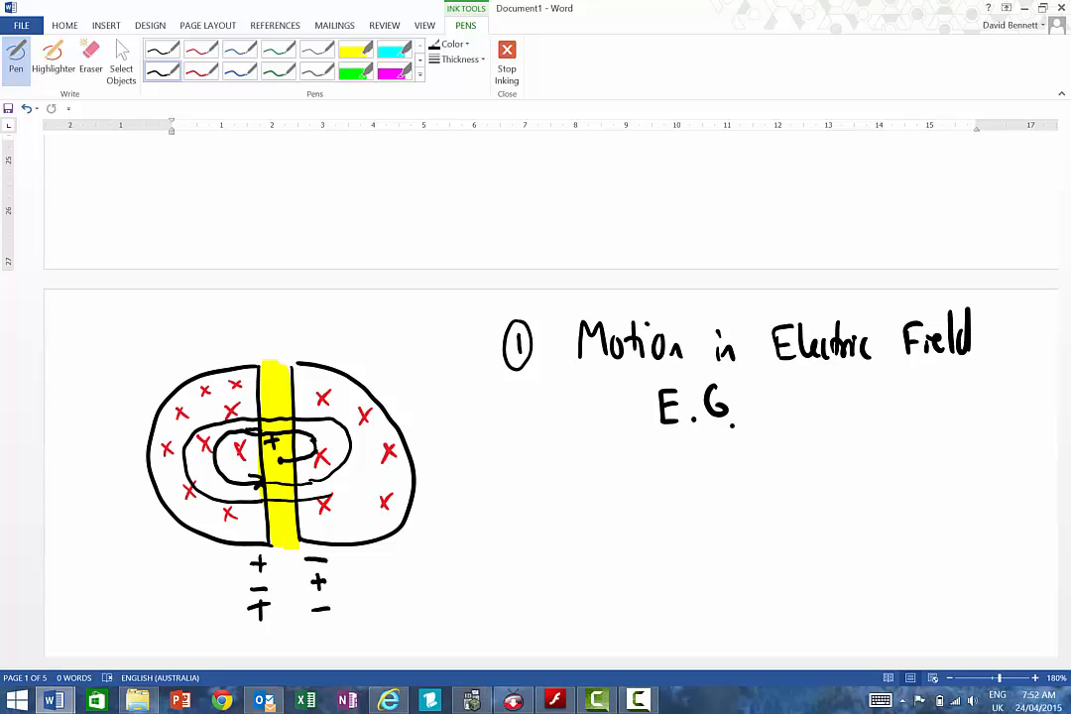
# Handwrite '2 Motion in Magnetic Fields Dee's (RHPR)' below the first heading
pyautogui.moveTo(516, 486); pyautogui.dragTo(535, 476)
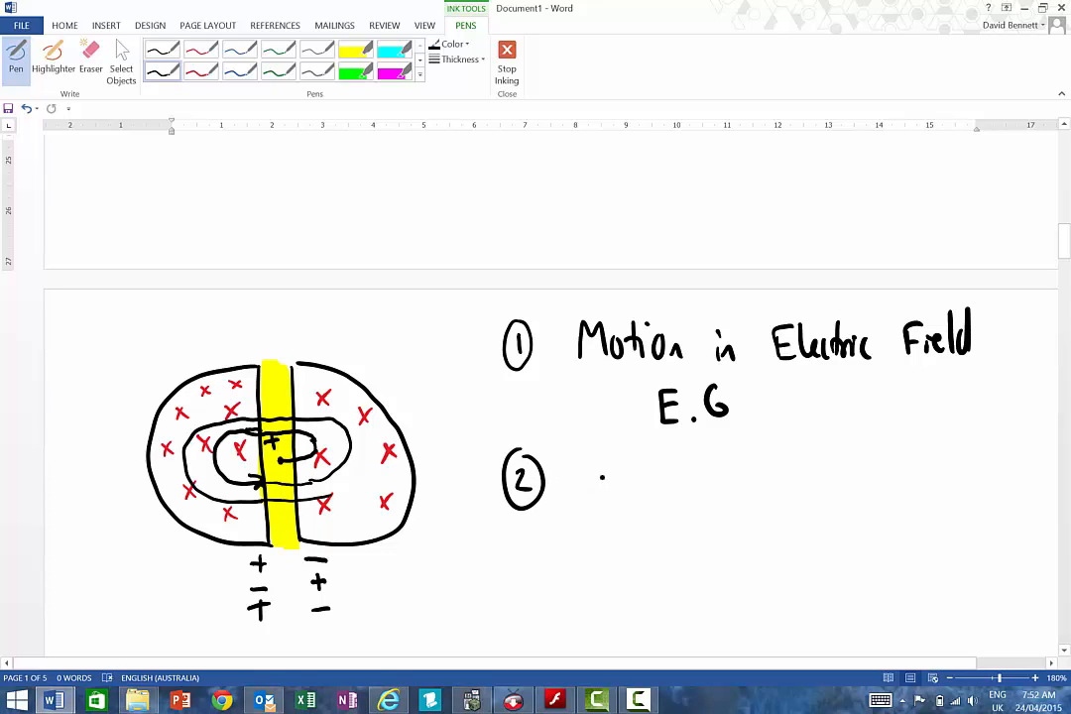
pyautogui.moveTo(600, 480); pyautogui.dragTo(664, 486)
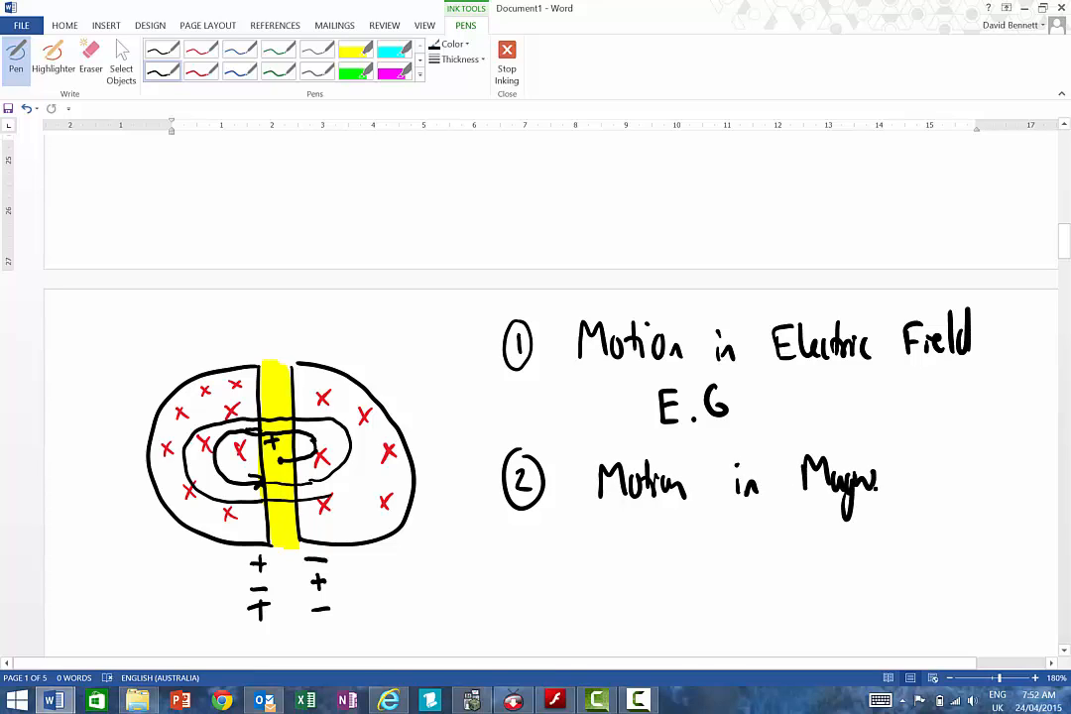
pyautogui.moveTo(872, 481); pyautogui.dragTo(942, 480)
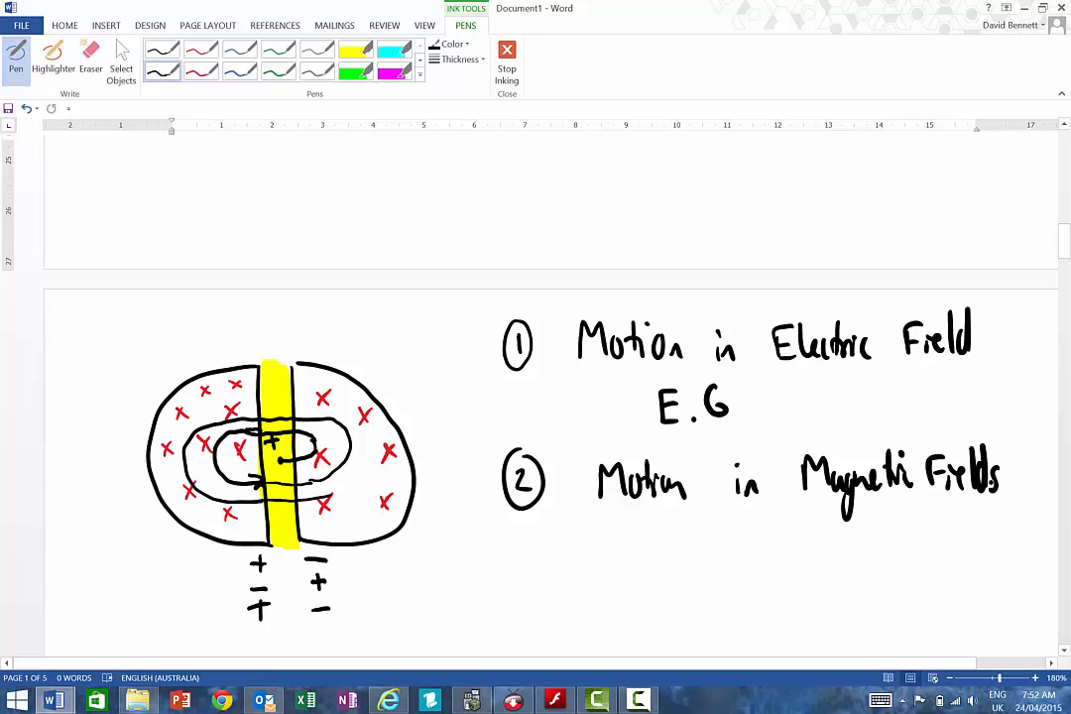
pyautogui.moveTo(687, 515); pyautogui.dragTo(689, 560)
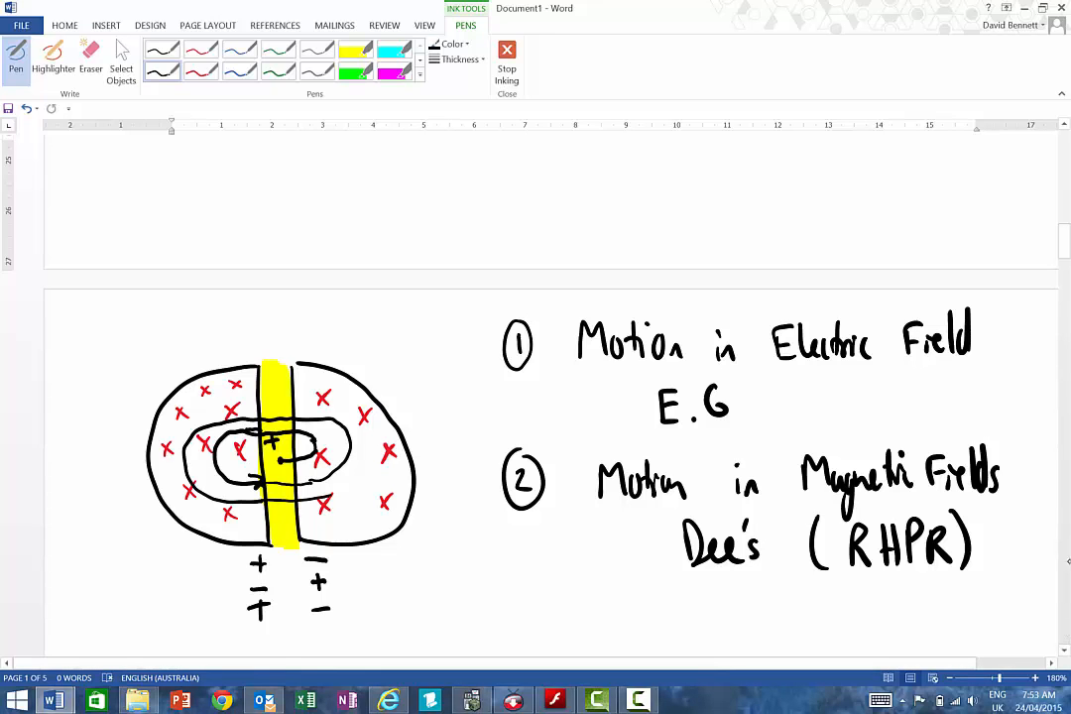
# Below the diagram, handwrite F_B = F_c and qvB = mv²
pyautogui.scroll(-3)
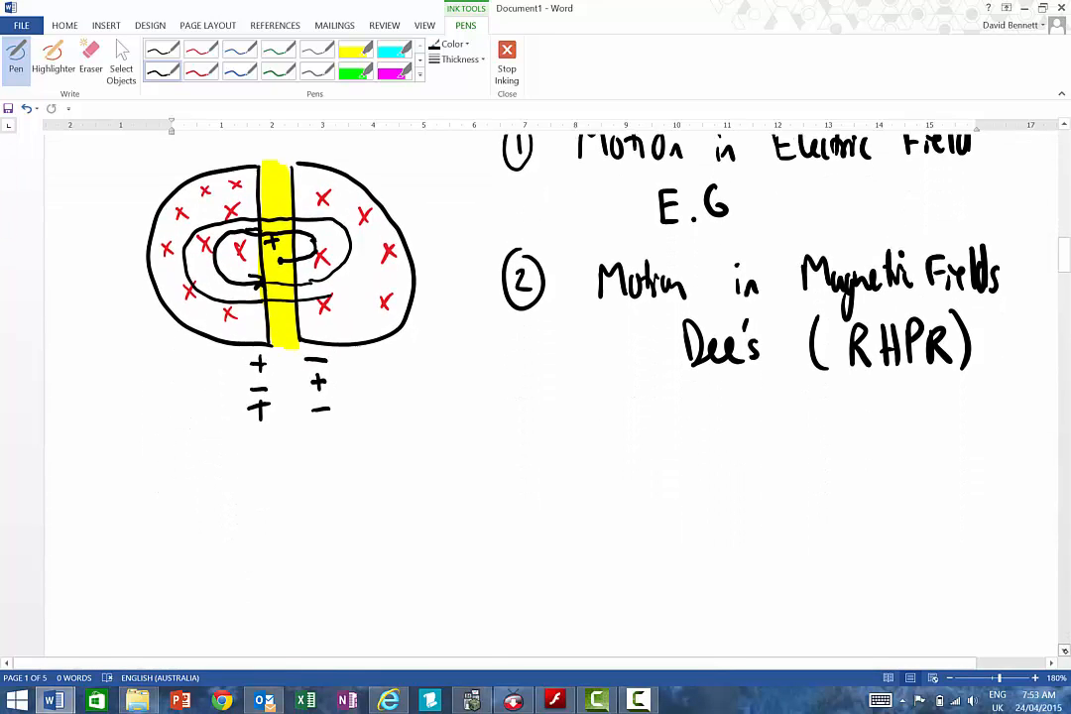
pyautogui.scroll(-3)
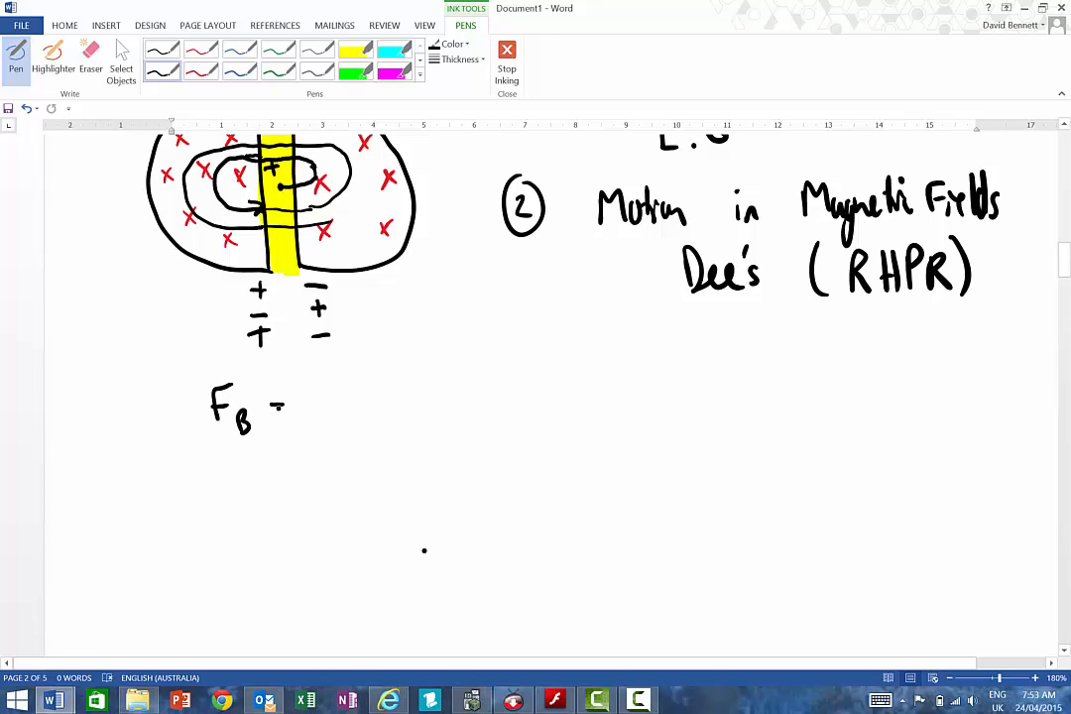
pyautogui.moveTo(283, 407); pyautogui.dragTo(347, 417)
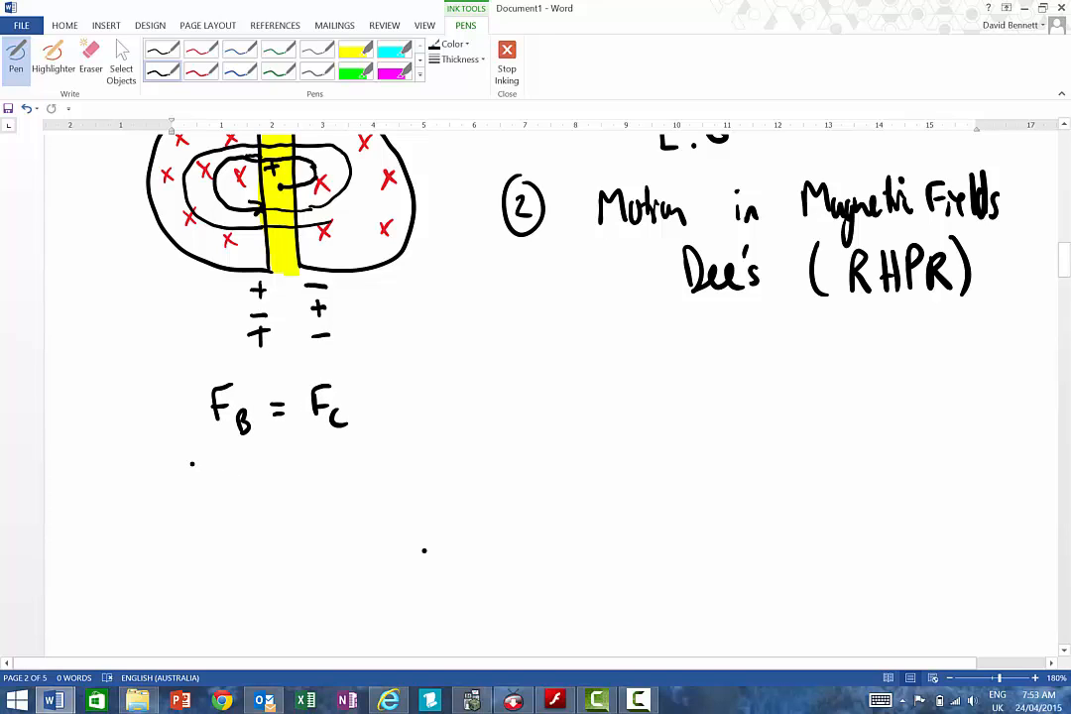
pyautogui.moveTo(184, 467); pyautogui.dragTo(214, 496)
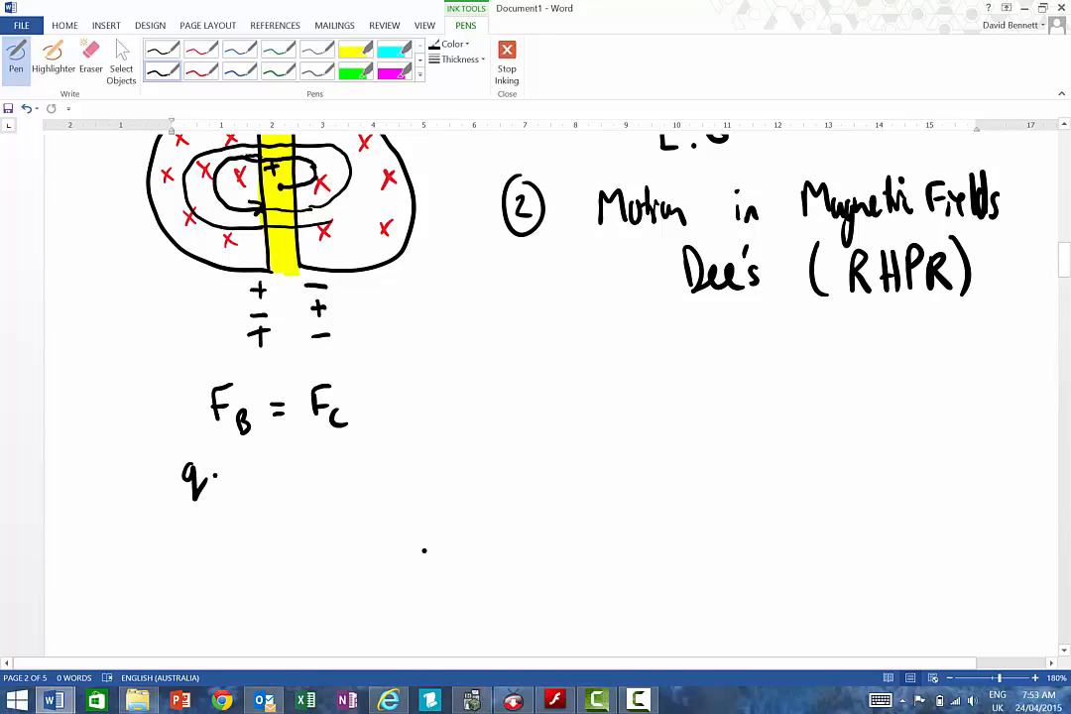
pyautogui.moveTo(203, 476); pyautogui.dragTo(253, 461)
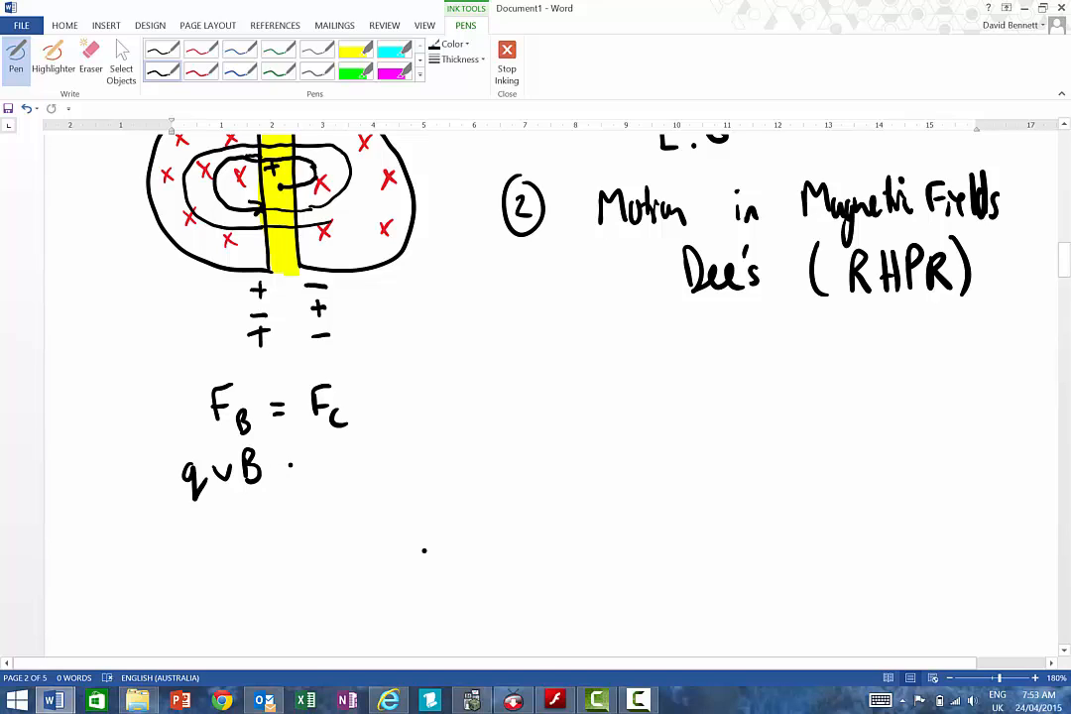
pyautogui.moveTo(288, 466); pyautogui.dragTo(313, 466)
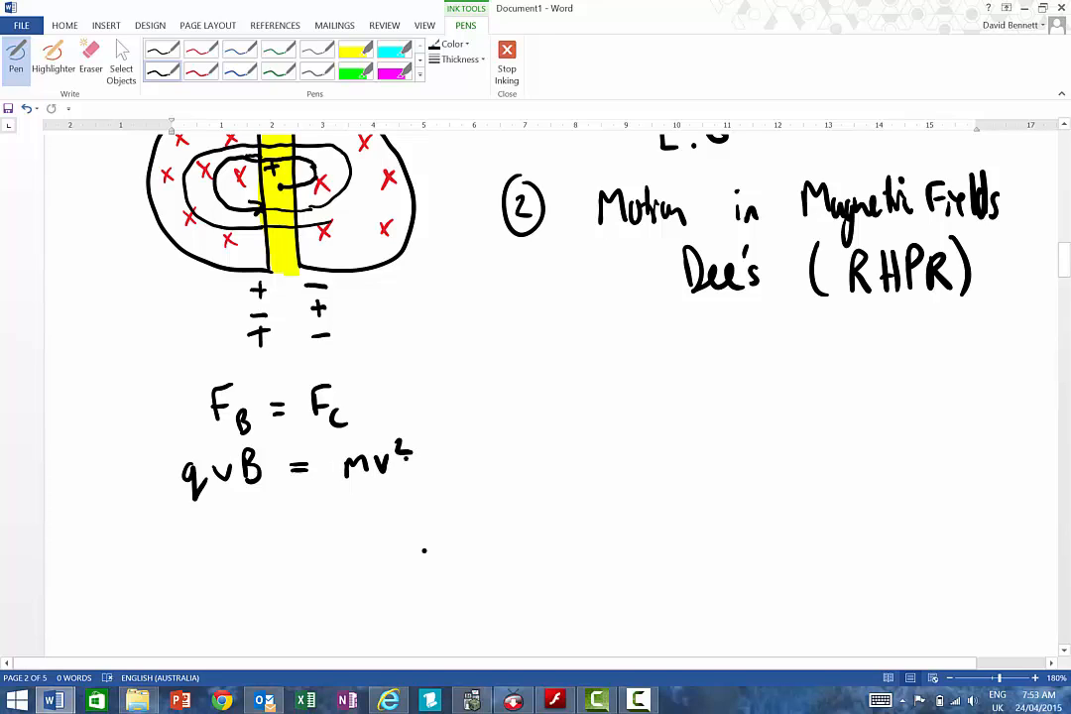
# Divide by r, cancel v, and write the result r = mv/Bq
pyautogui.moveTo(342, 495); pyautogui.dragTo(387, 496)
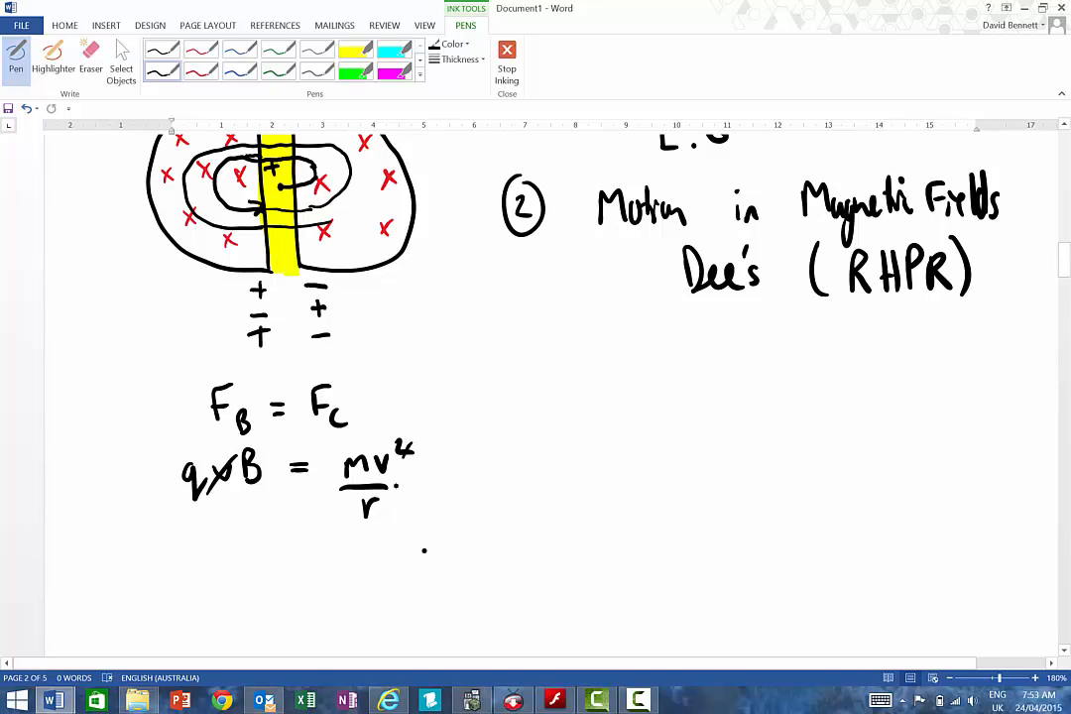
pyautogui.moveTo(208, 546); pyautogui.dragTo(233, 571)
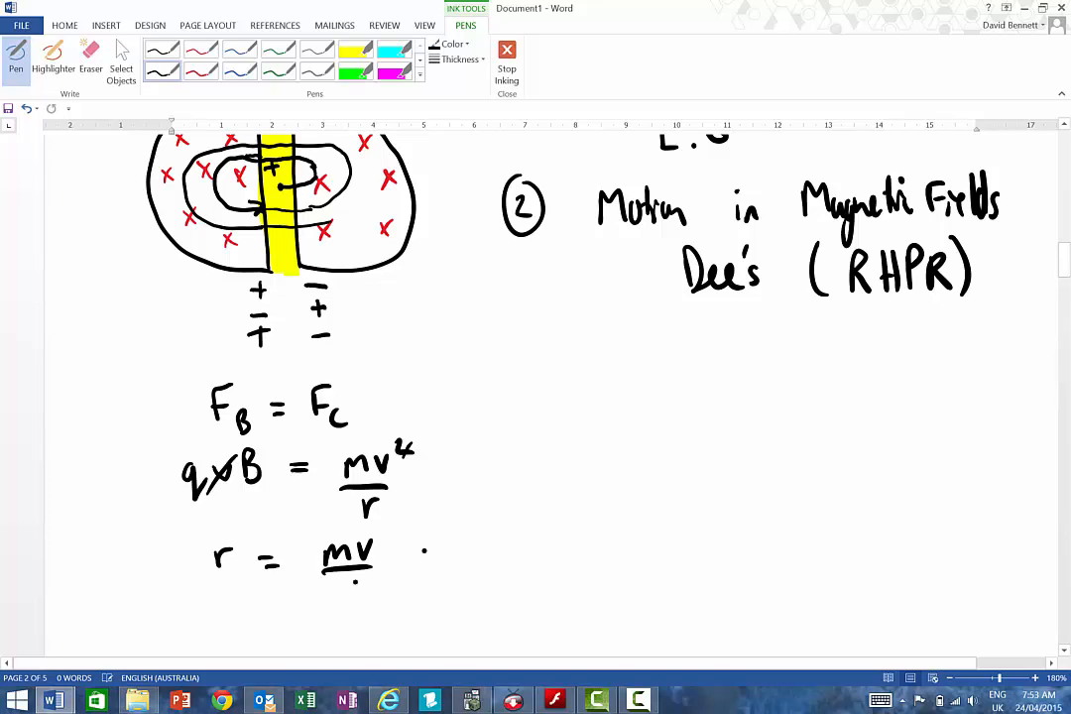
pyautogui.moveTo(327, 595); pyautogui.dragTo(372, 595)
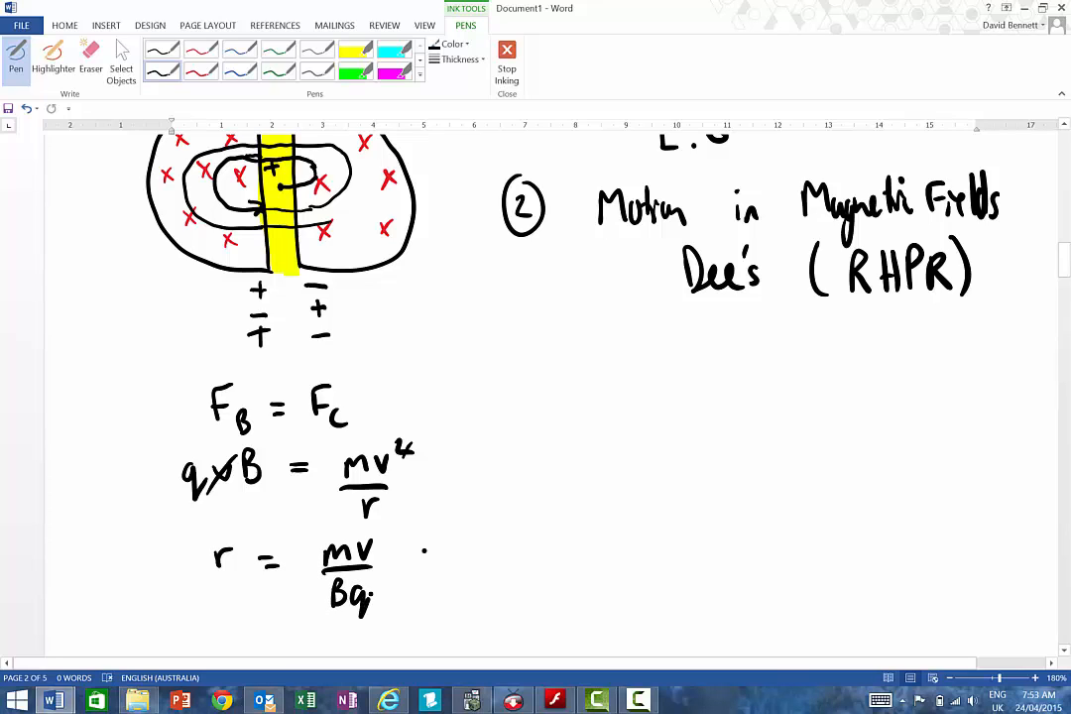